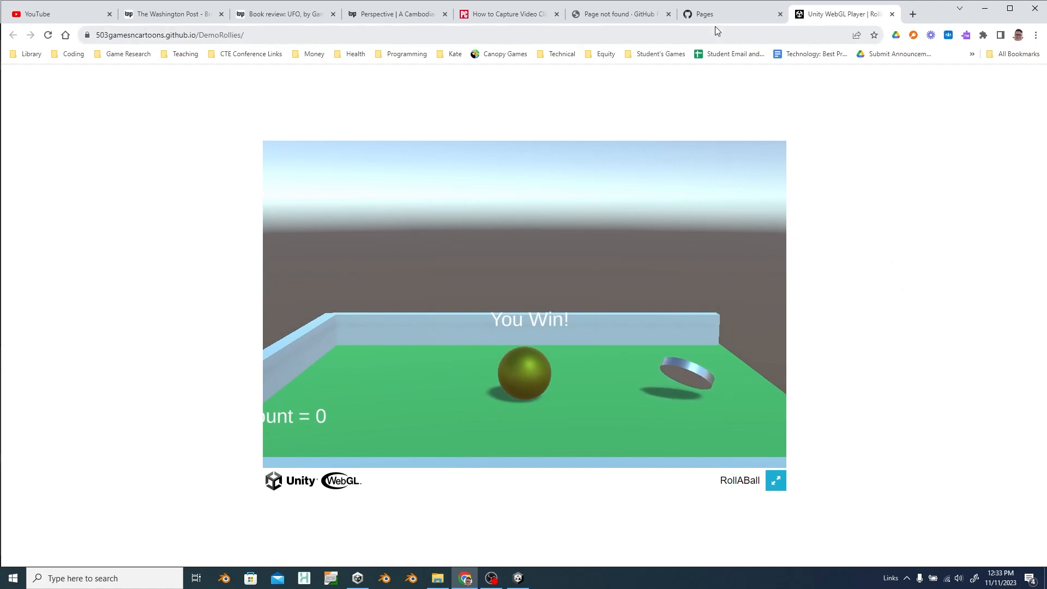
Step: Switch from the Unity editor to Chrome with github.com open
click(517, 578)
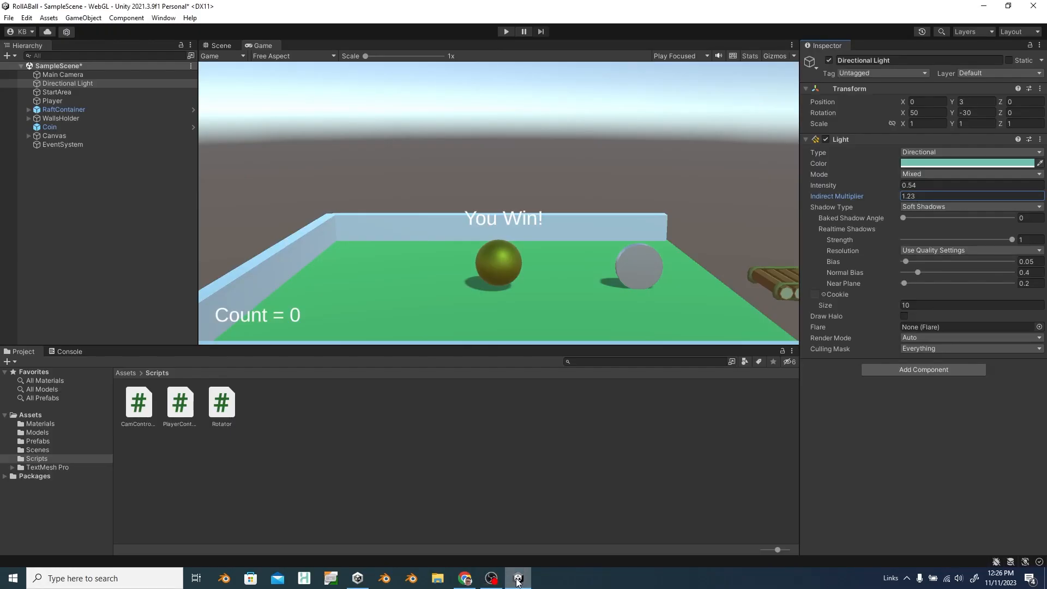
click(464, 578)
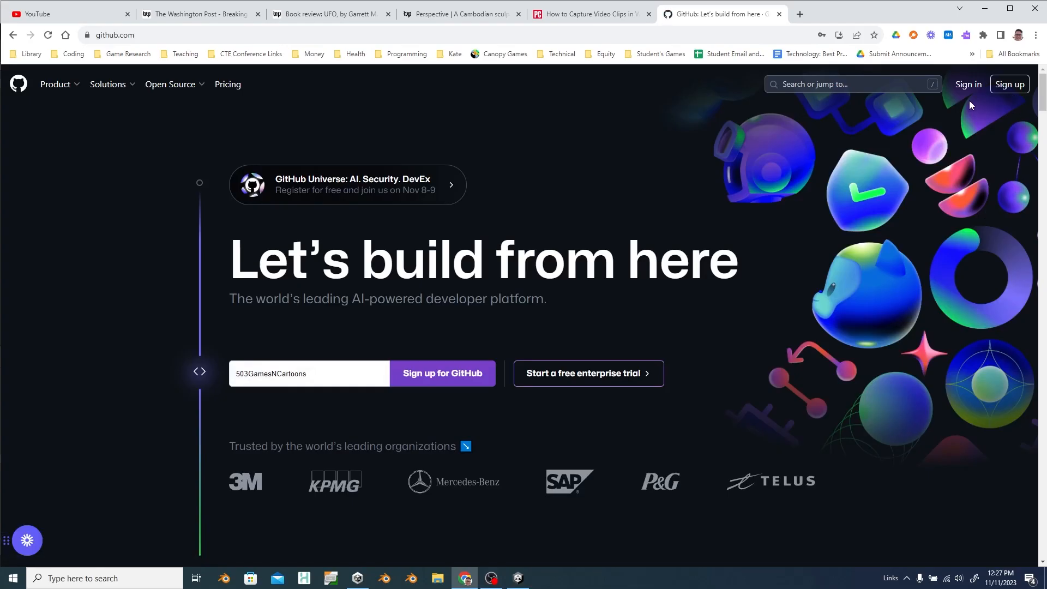
Step: Start the Sign up flow, then switch to signing in to the existing account
click(442, 373)
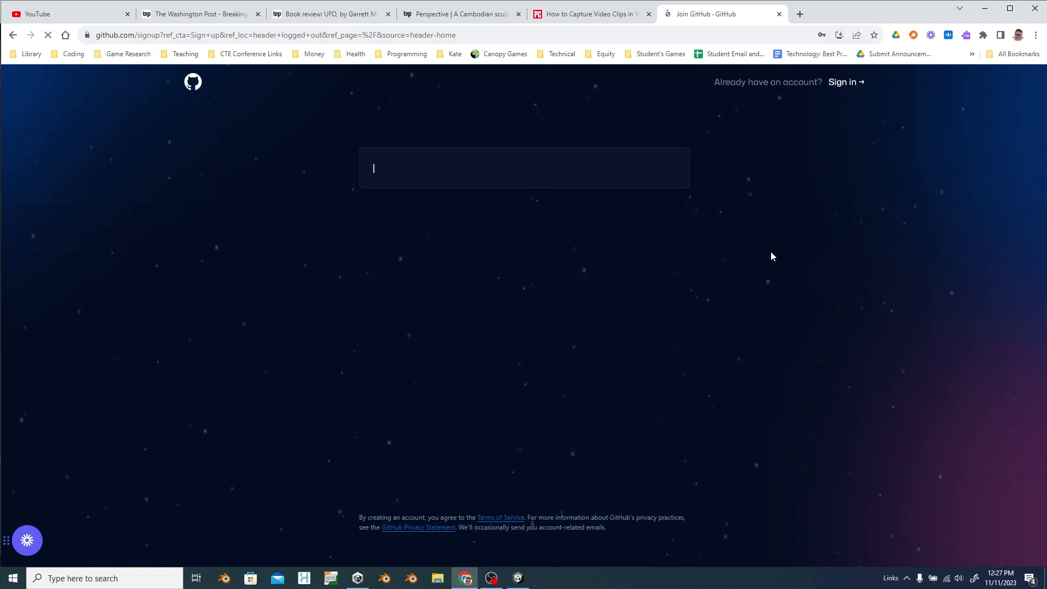
text(Welcome to GitHub! Let's begin the adventure)
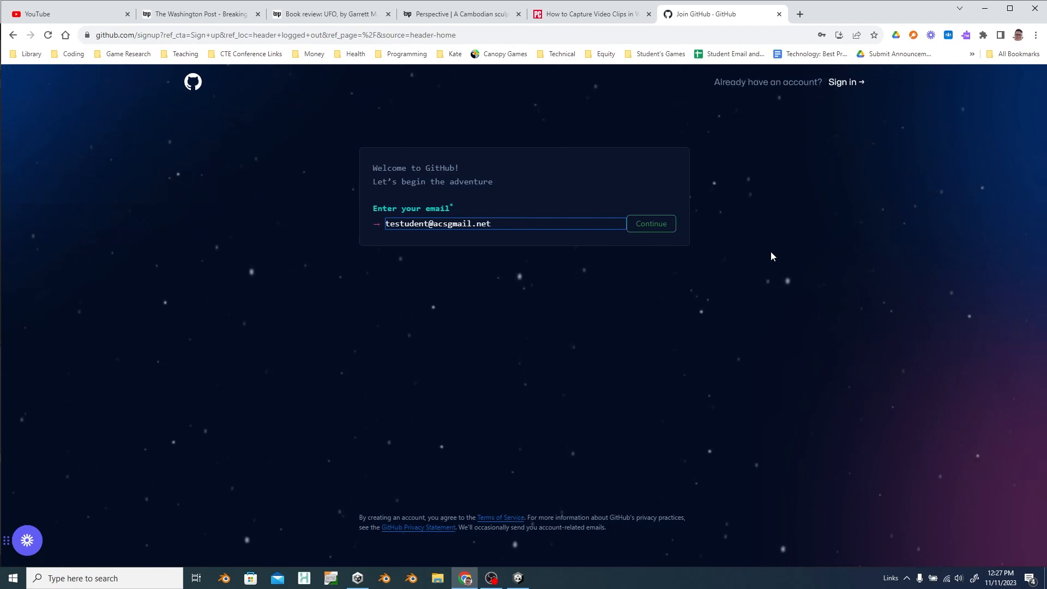
mouse_move(661, 227)
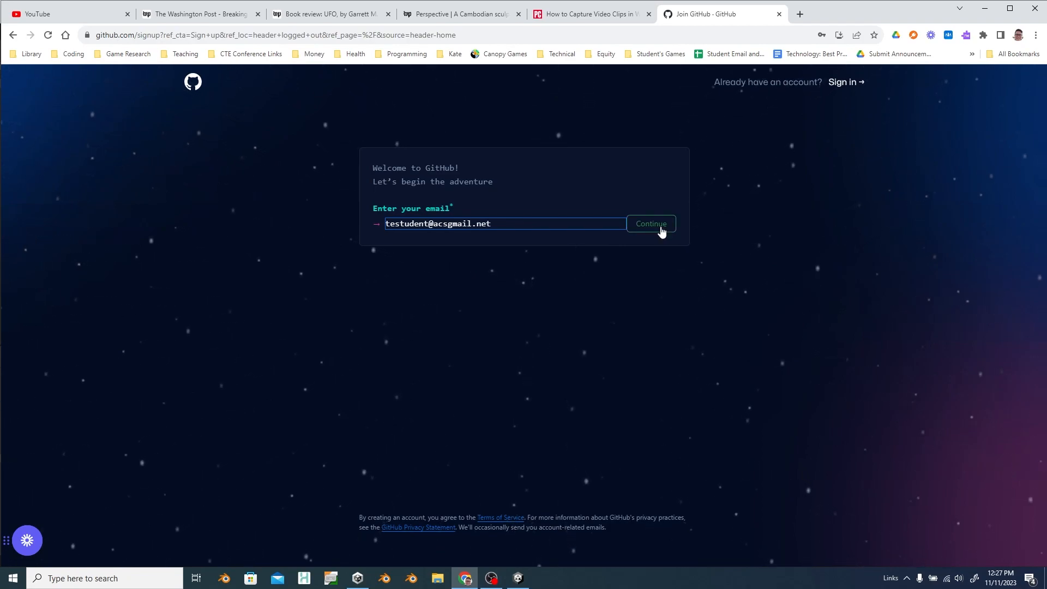
click(649, 223)
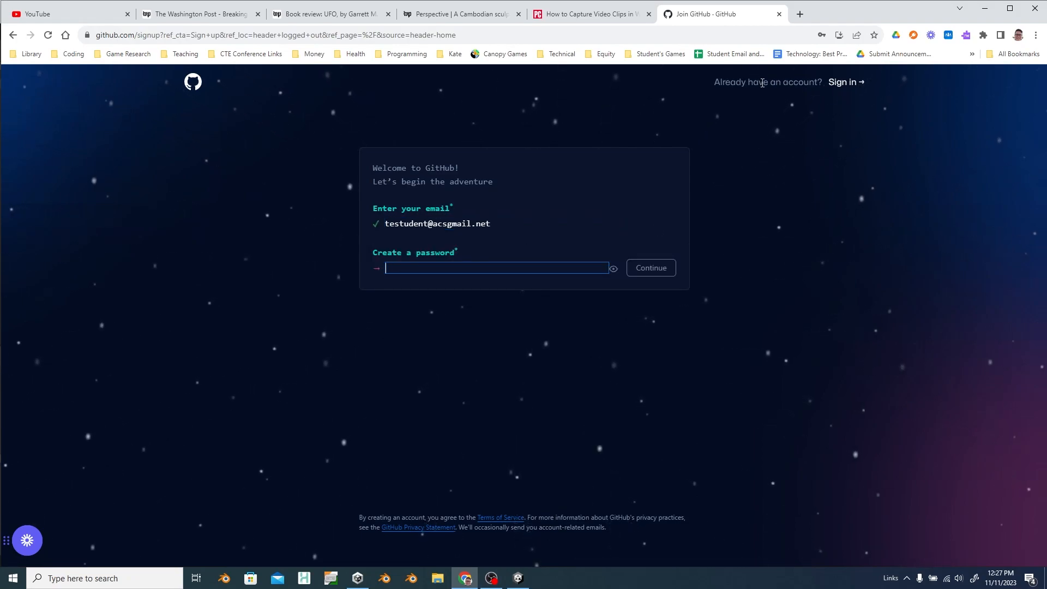
click(840, 82)
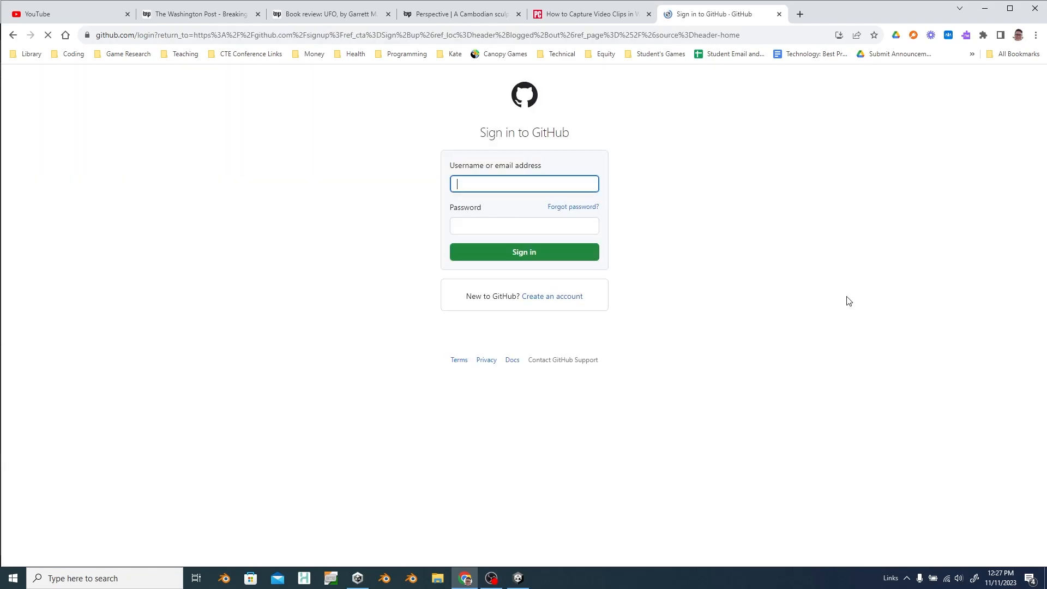
Step: Sign in with saved credentials and verify via an SMS two-factor code
click(523, 252)
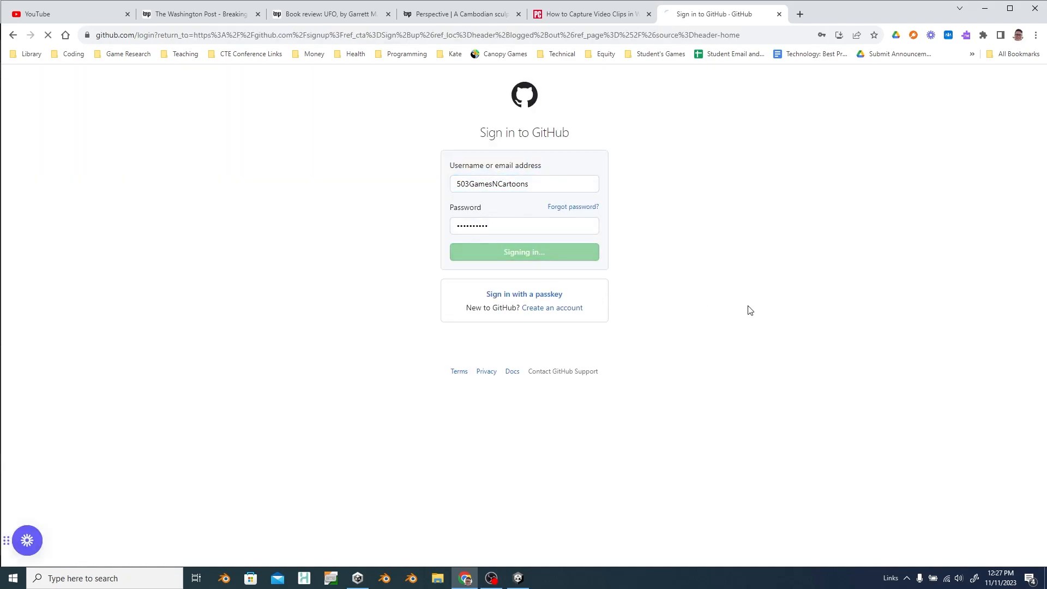
click(523, 252)
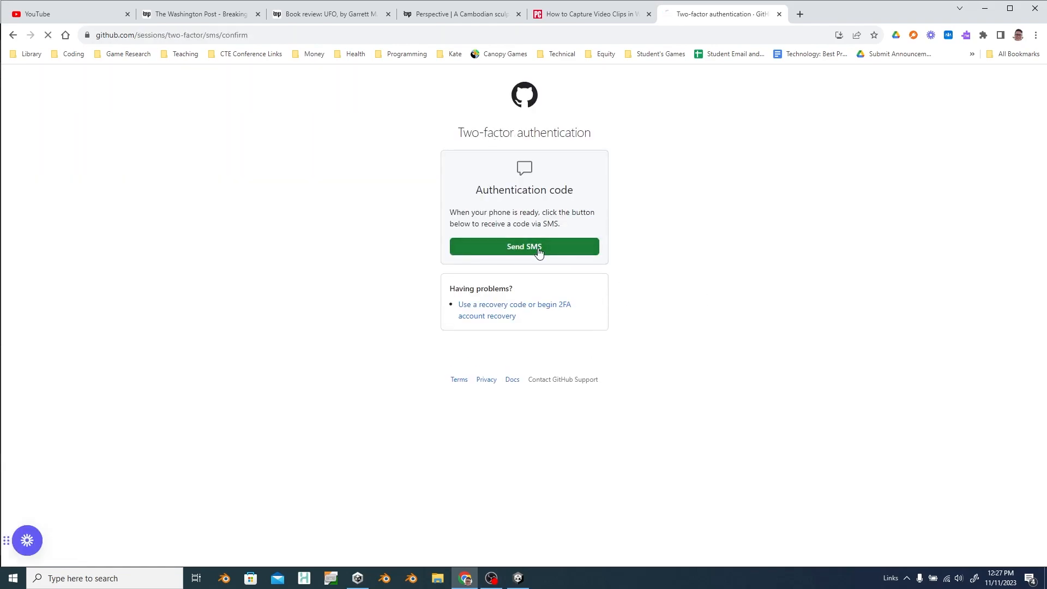
click(524, 247)
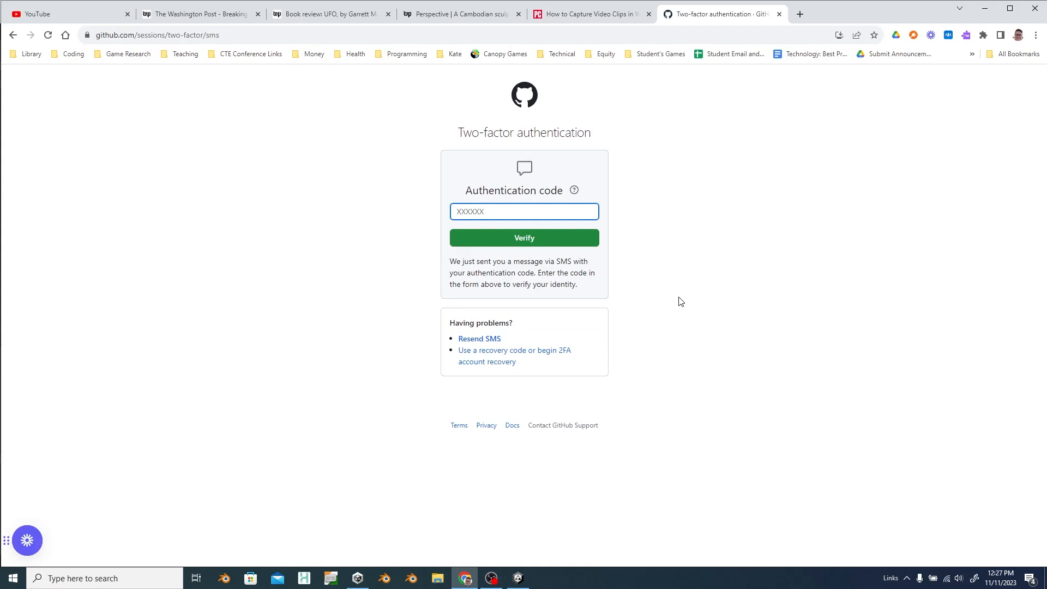
click(524, 237)
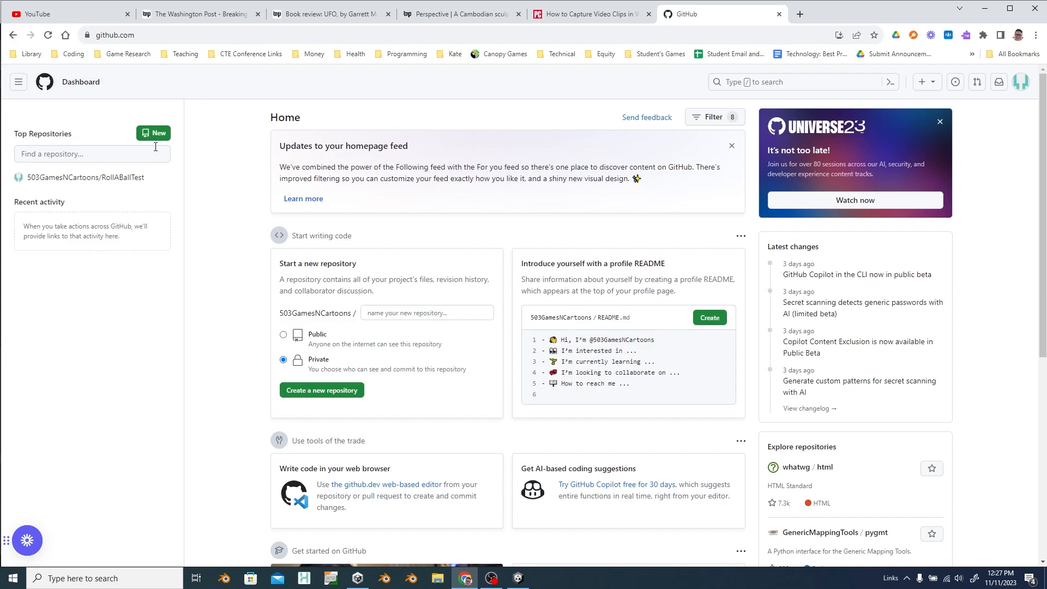
Step: Start a new repository named DemoRollies described as 'Roll-A-Ball for video demo'
click(152, 133)
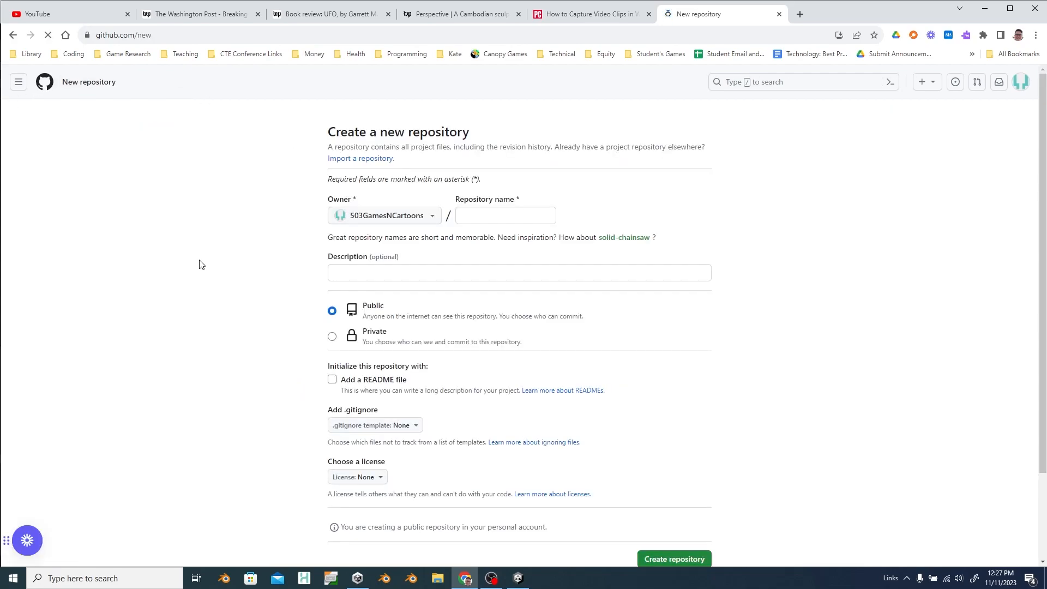
click(505, 214)
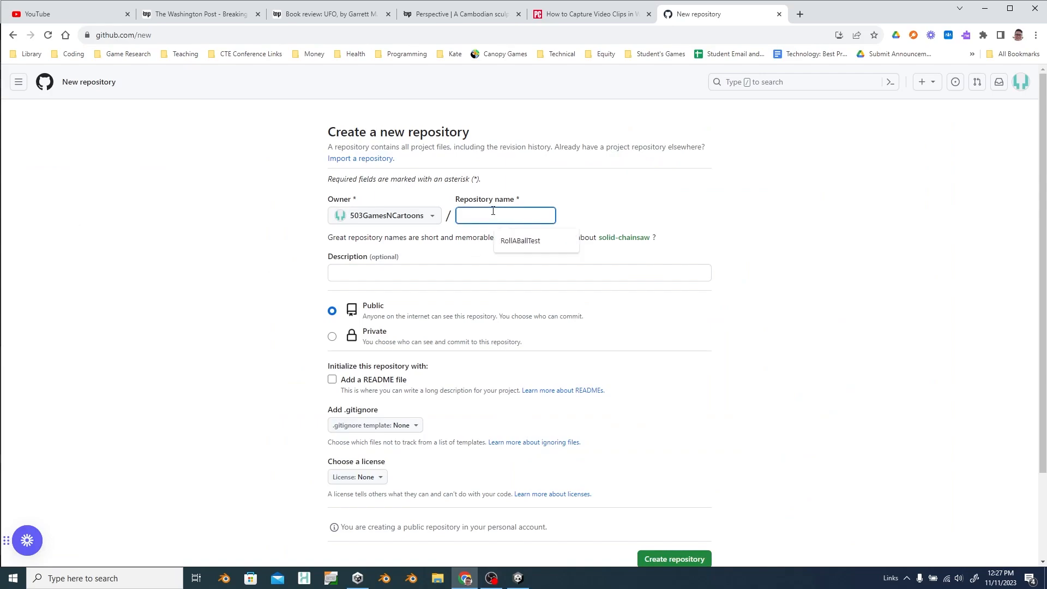
text(DemoRollies)
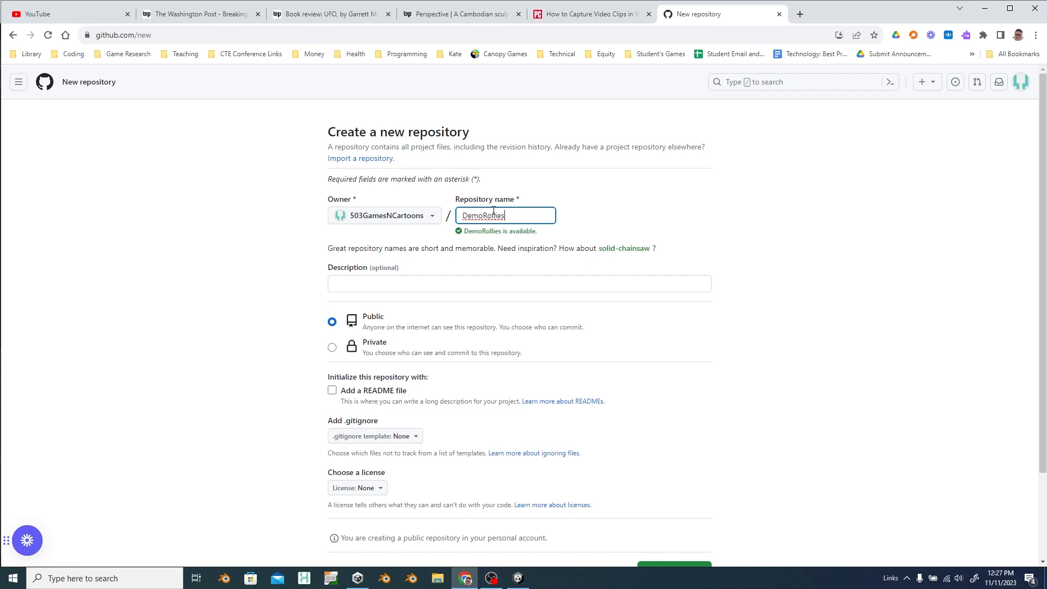
click(519, 283)
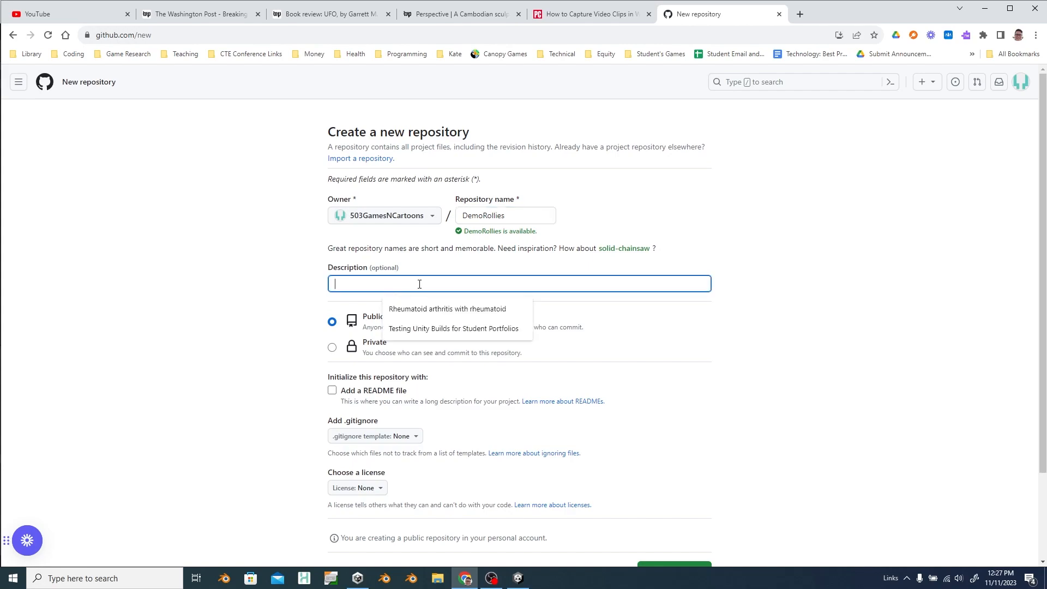
text(Roll-A)
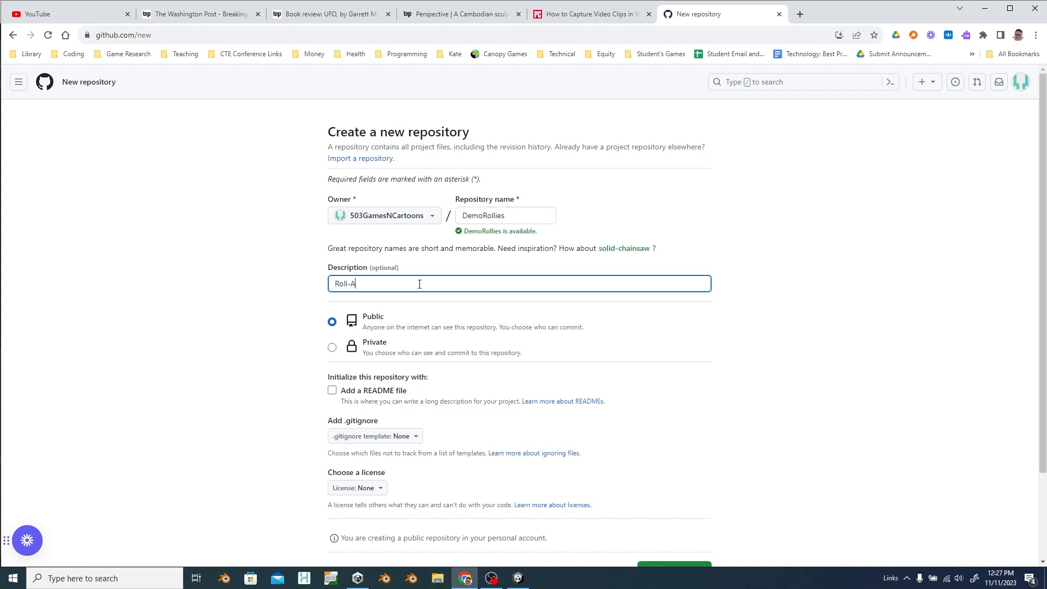
text(-Ball)
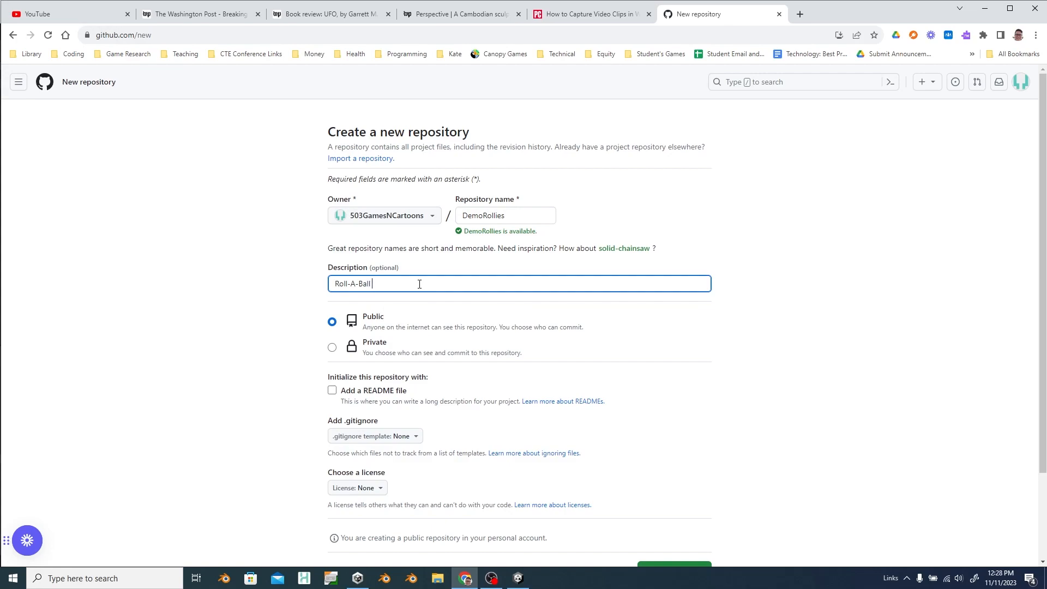
text(for video demo)
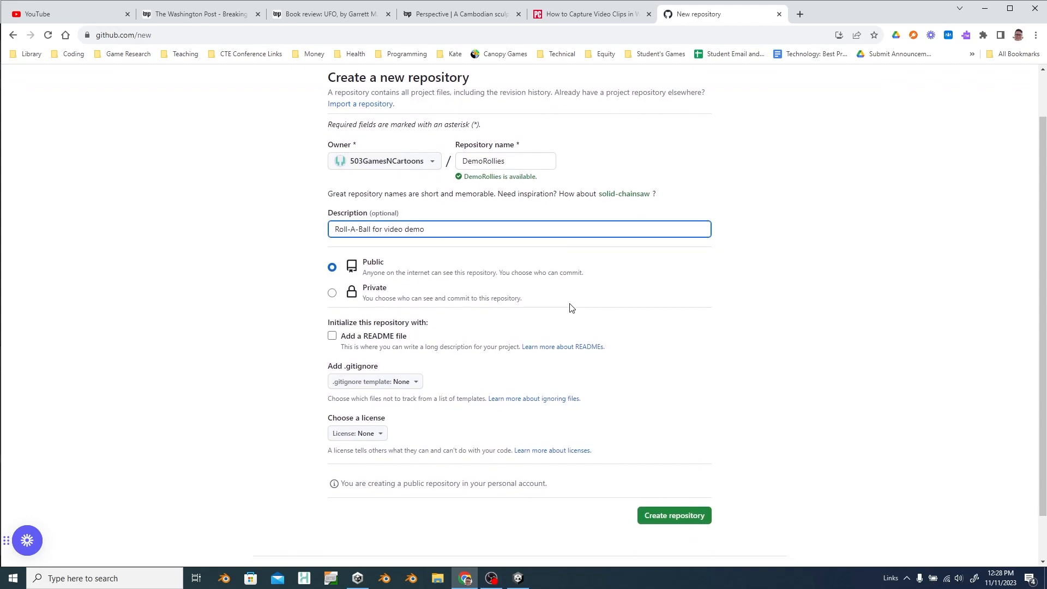
Step: Choose the Unity .gitignore template and create the public repository
click(374, 380)
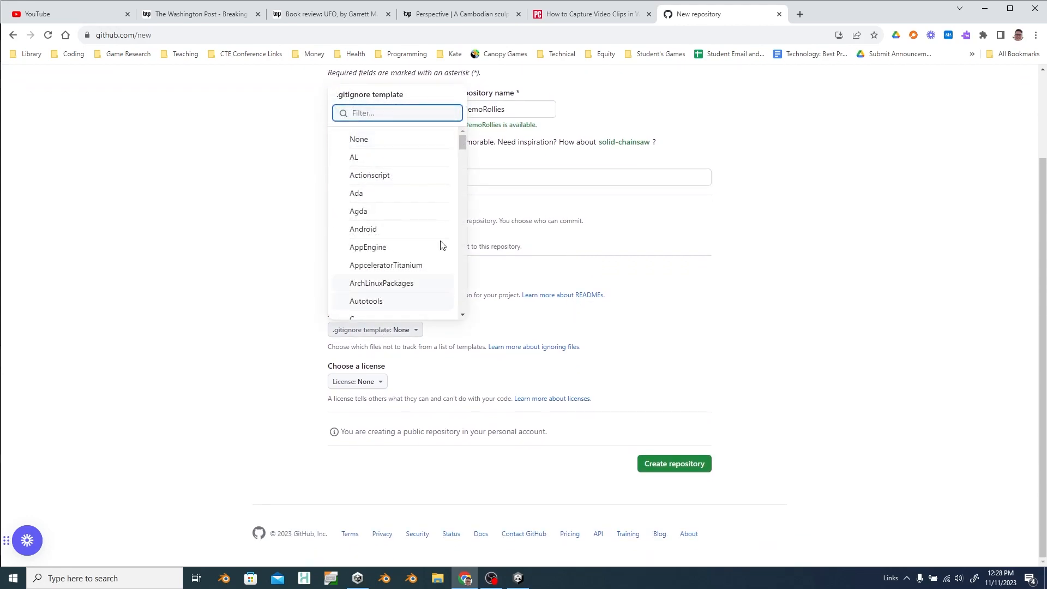
scroll(down, 3)
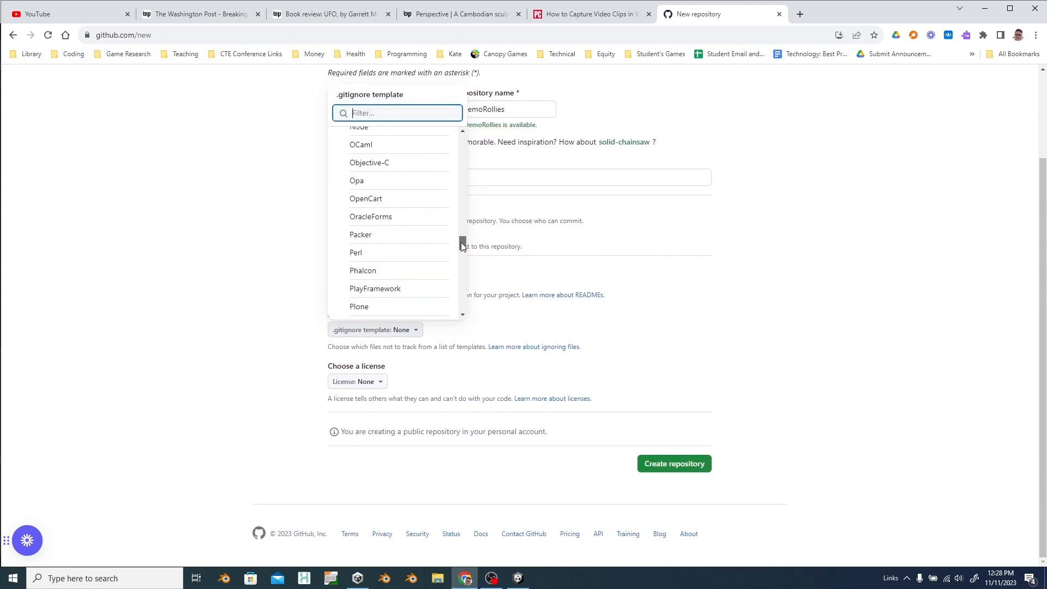
scroll(down, 3)
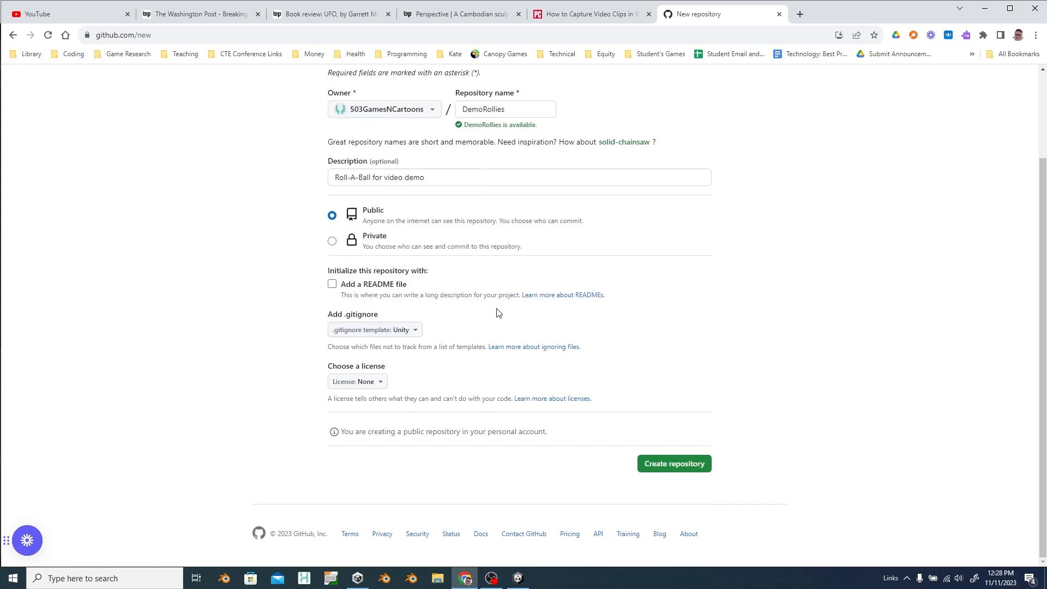
mouse_move(674, 463)
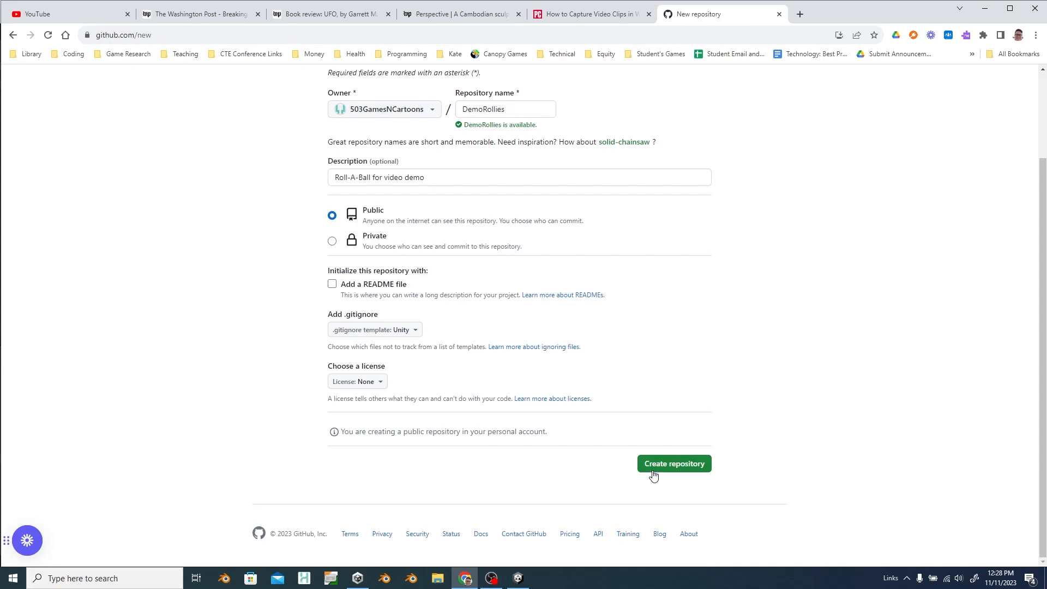
click(673, 463)
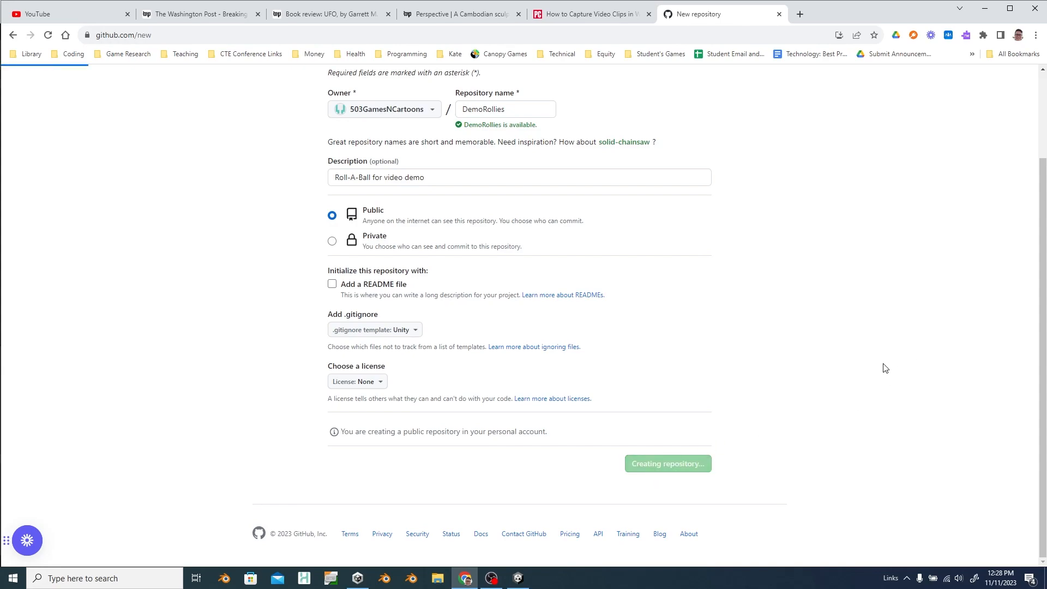
click(666, 463)
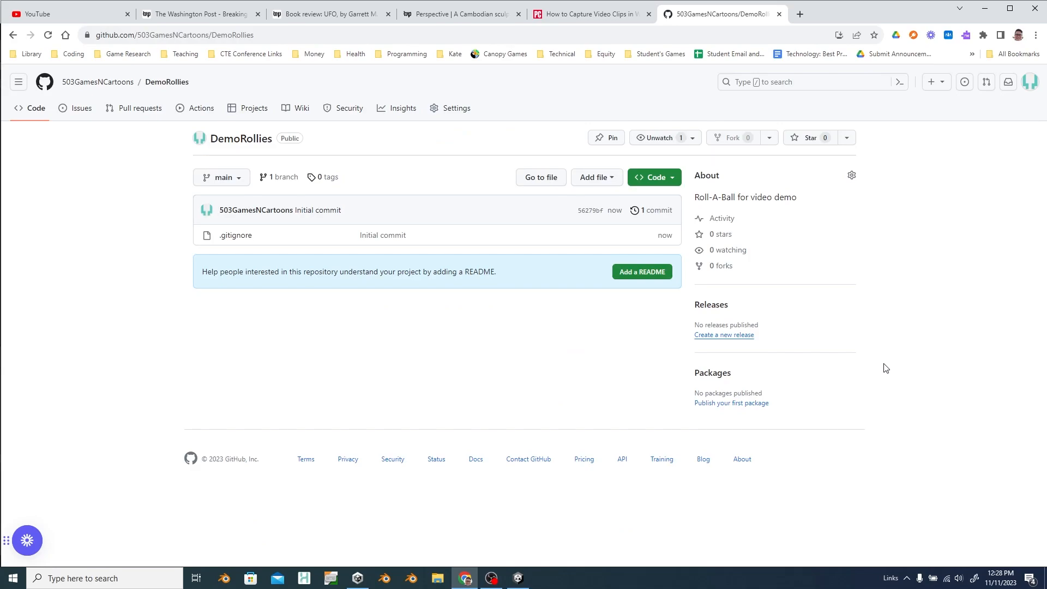
mouse_move(165, 563)
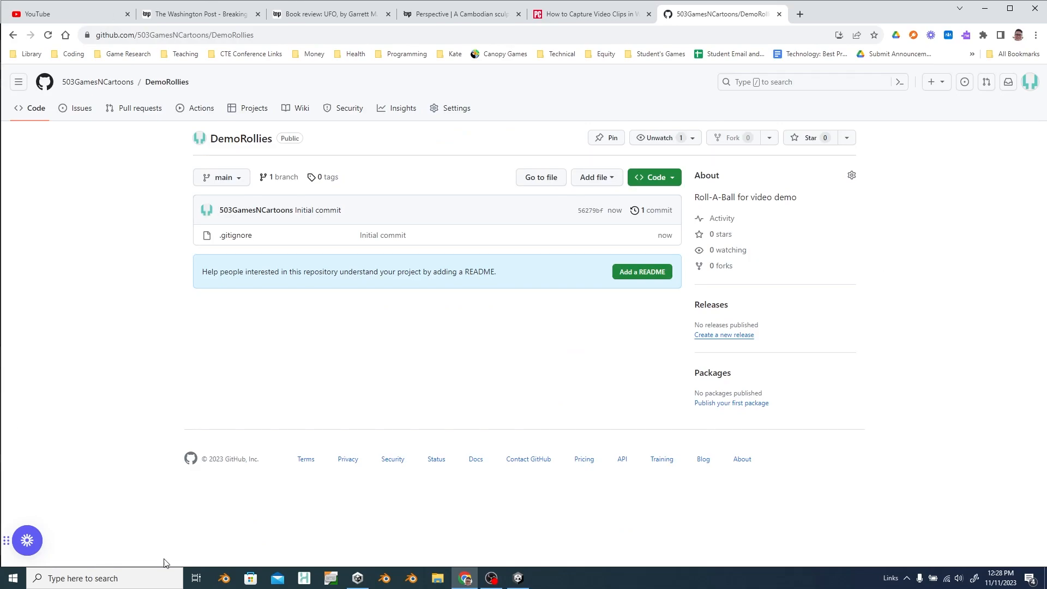
Step: Choose Add file > Upload files in DemoRollies and bring up the Unity editor
click(11, 578)
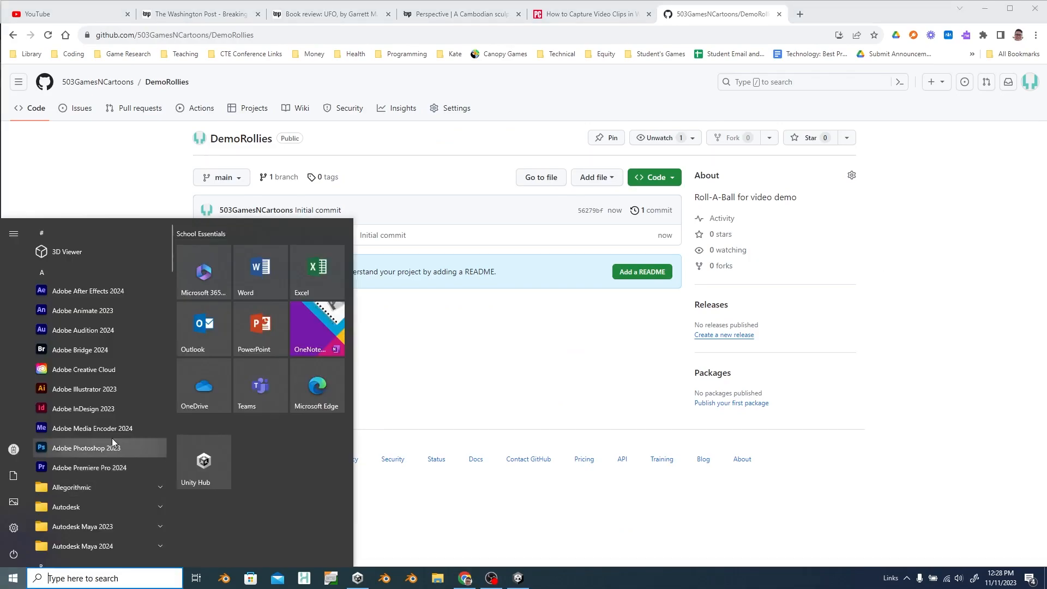
scroll(down, 3)
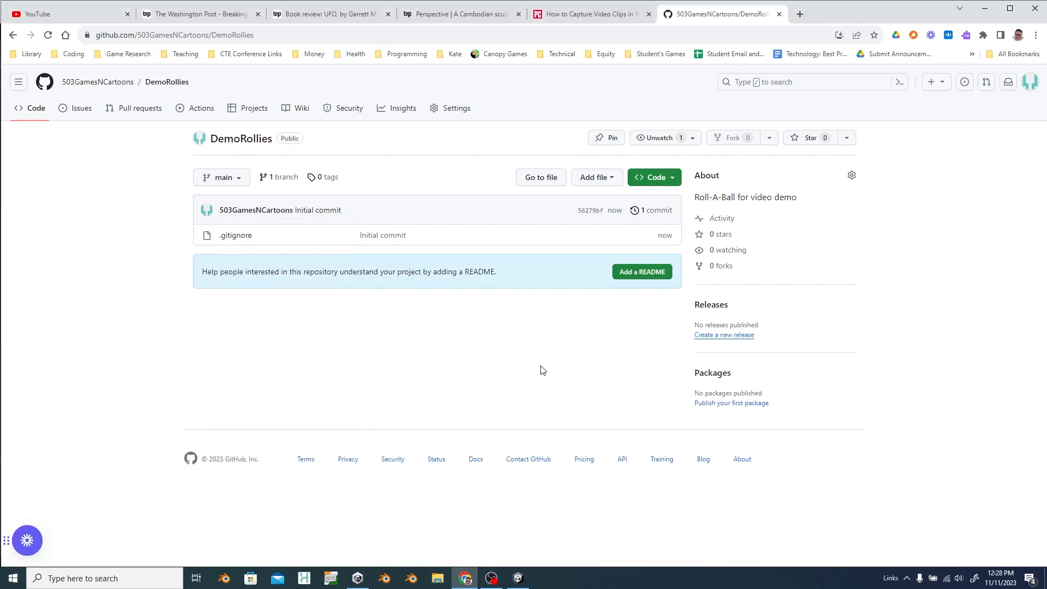
mouse_move(550, 368)
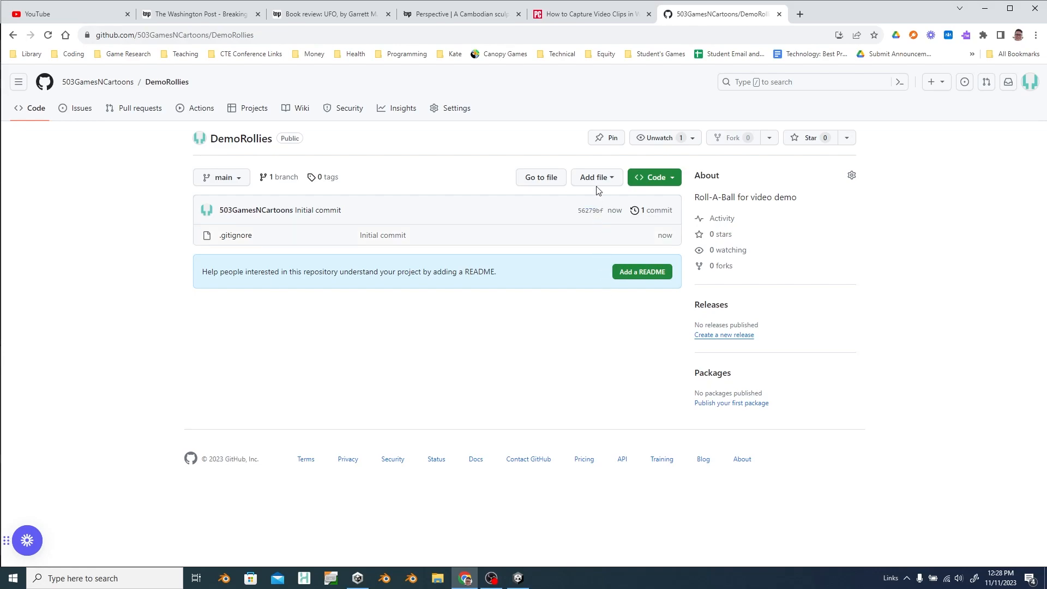
click(593, 177)
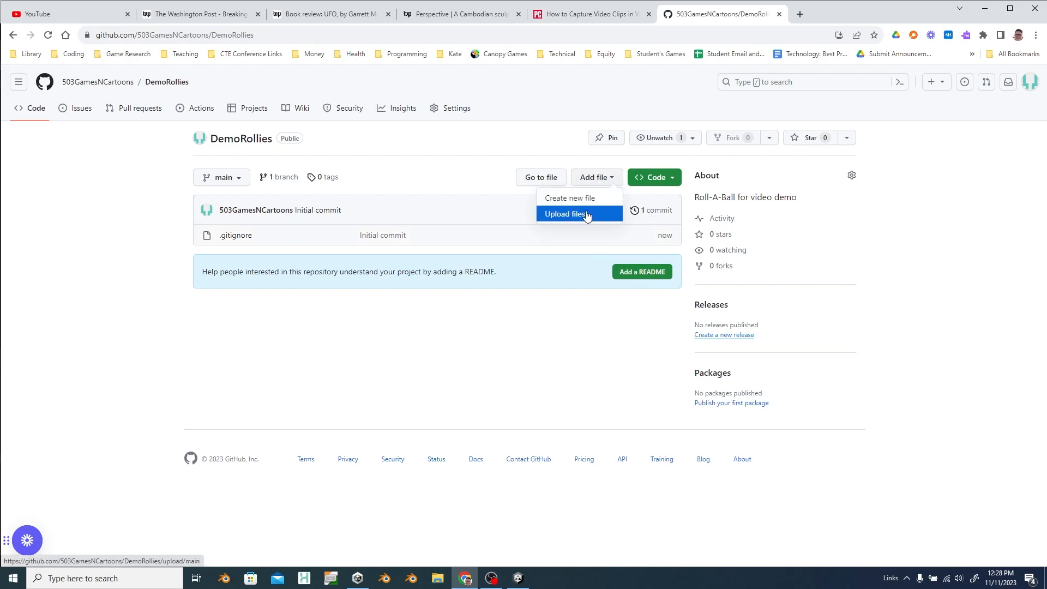
click(565, 213)
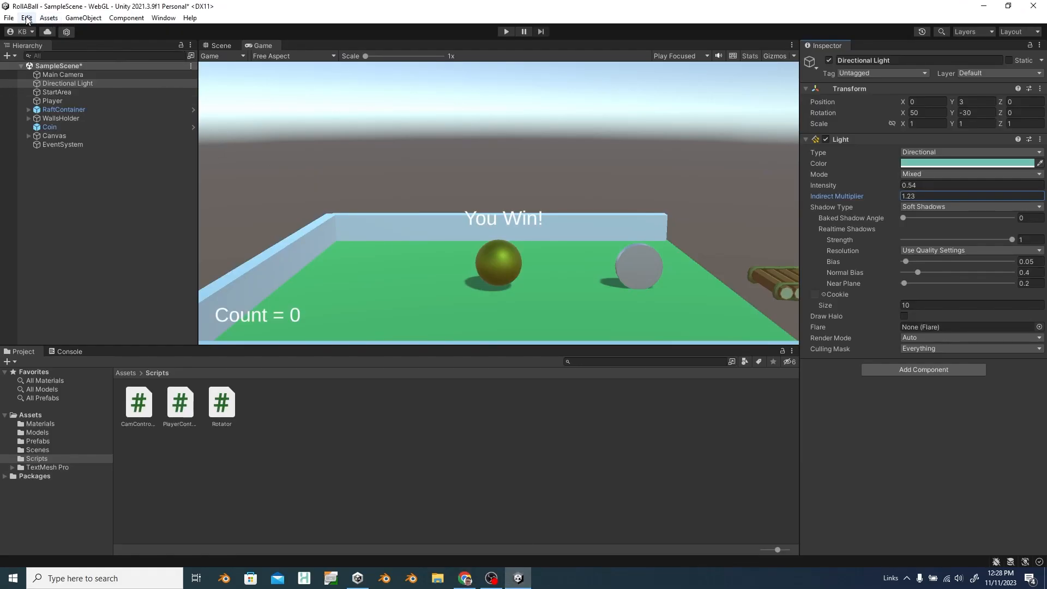
Step: In Build Settings' player settings, set WebGL publishing Compression Format to Disabled
click(8, 18)
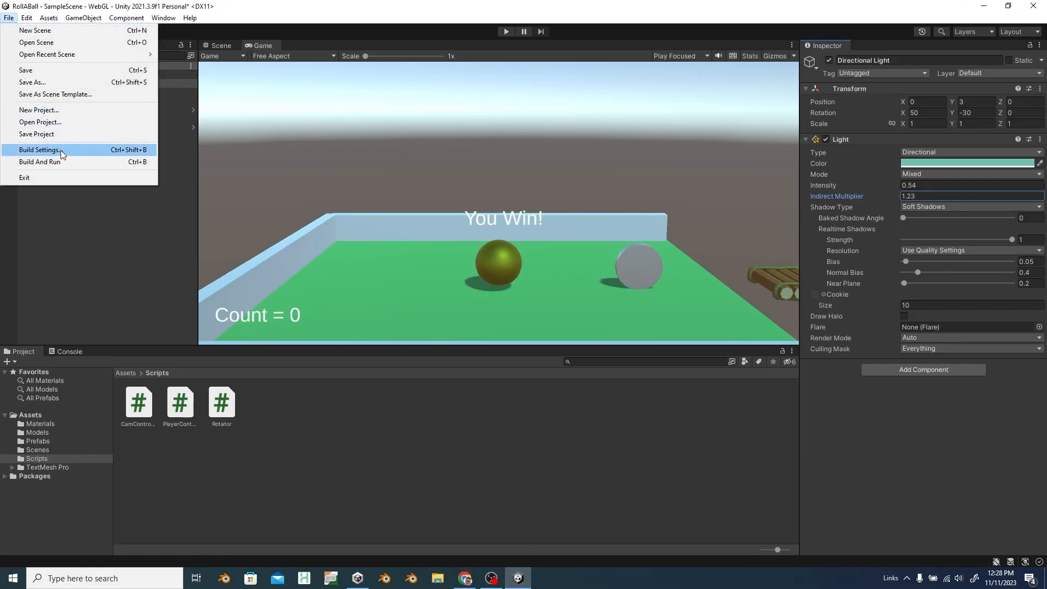
click(38, 149)
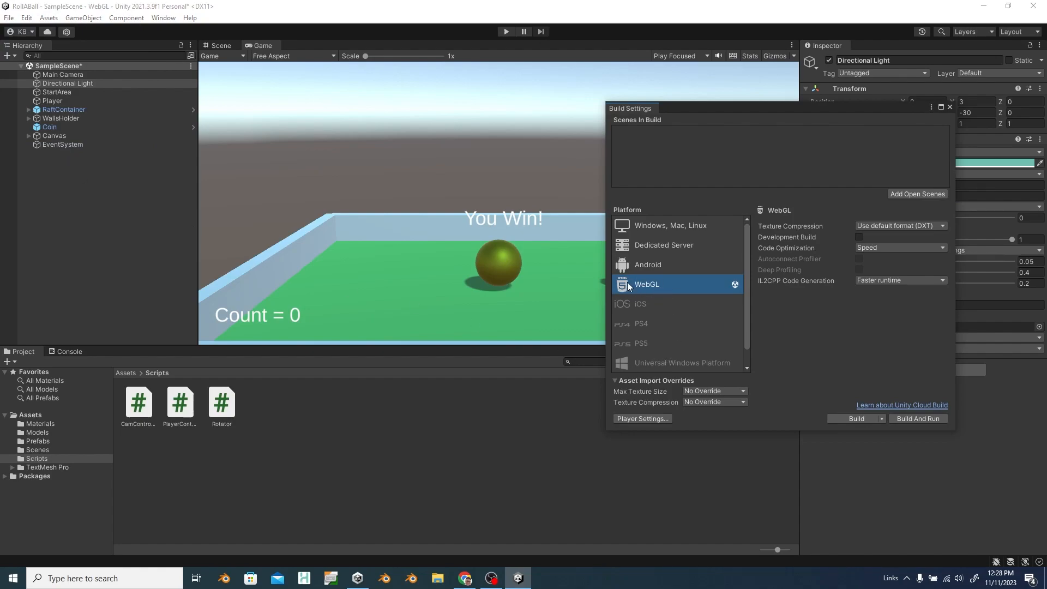
mouse_move(683, 242)
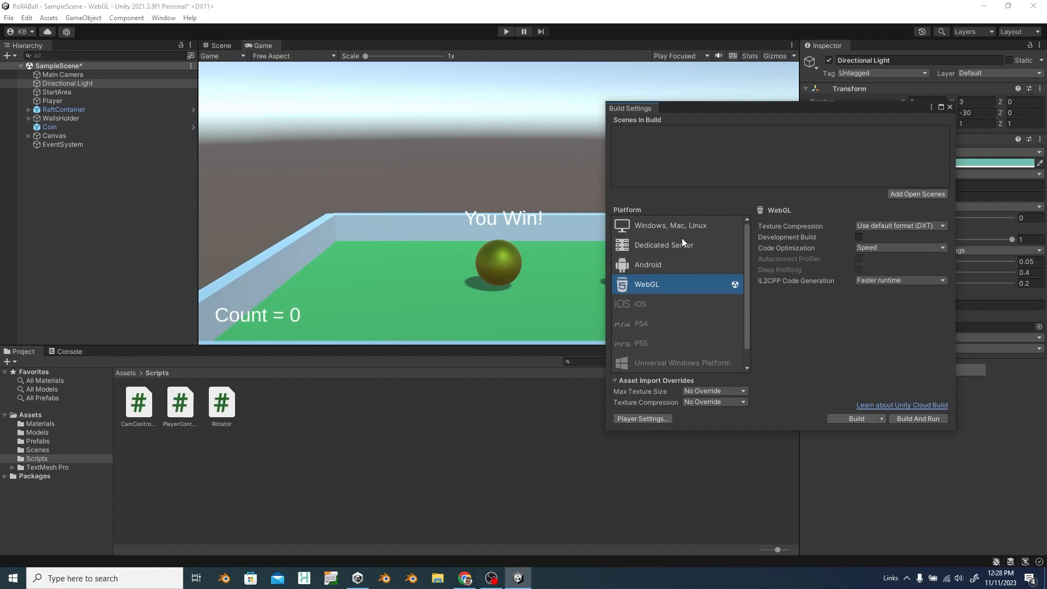
click(641, 419)
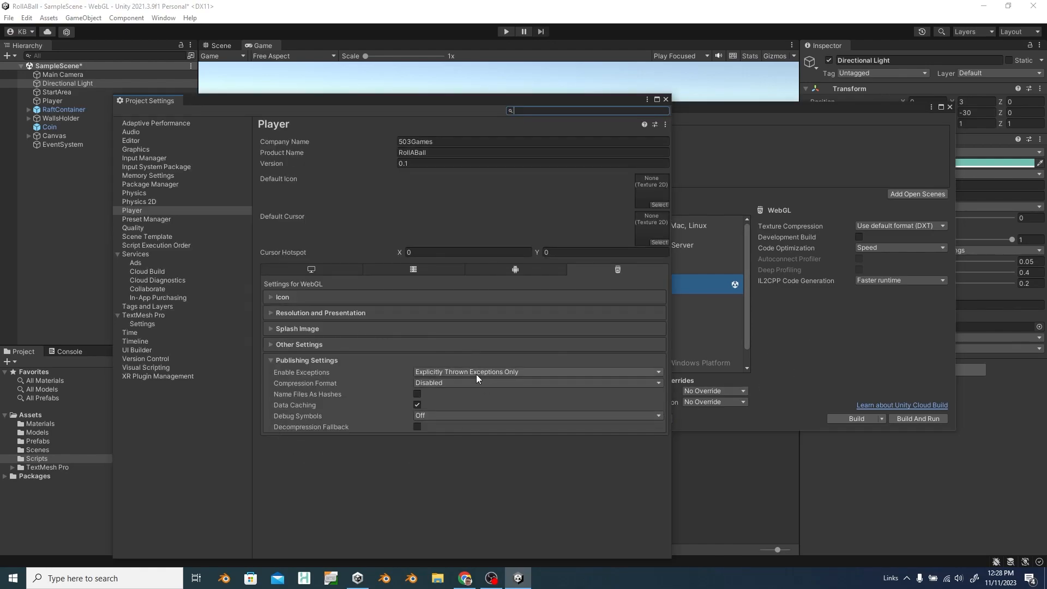
click(536, 382)
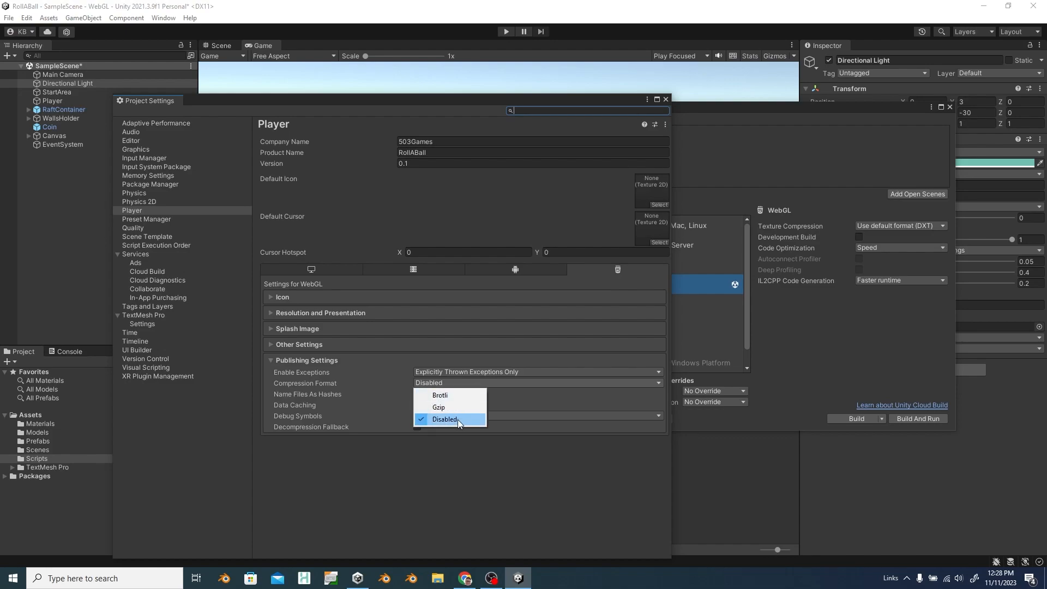
click(445, 419)
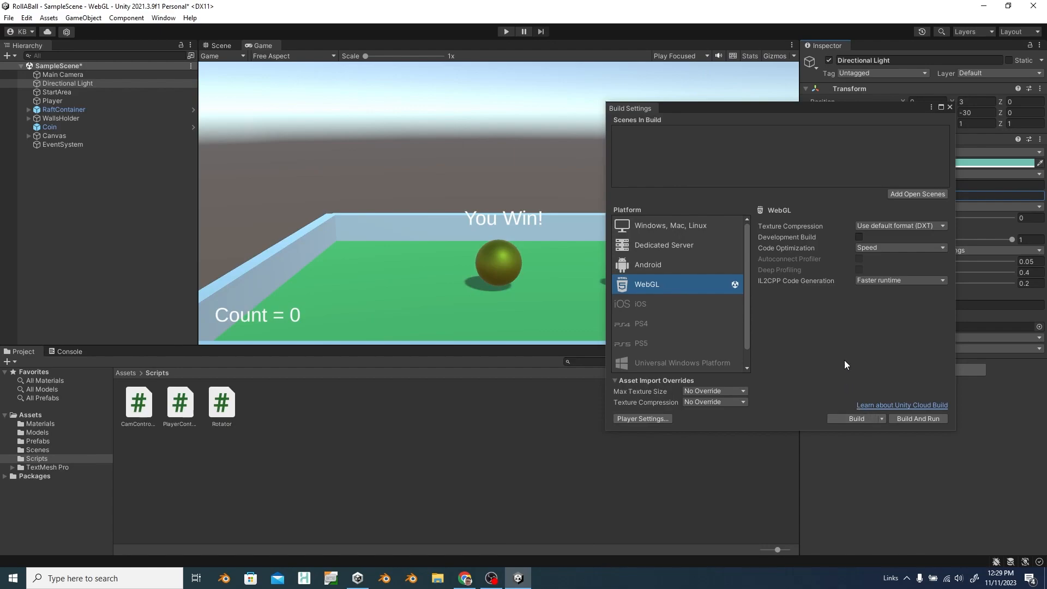
mouse_move(844, 384)
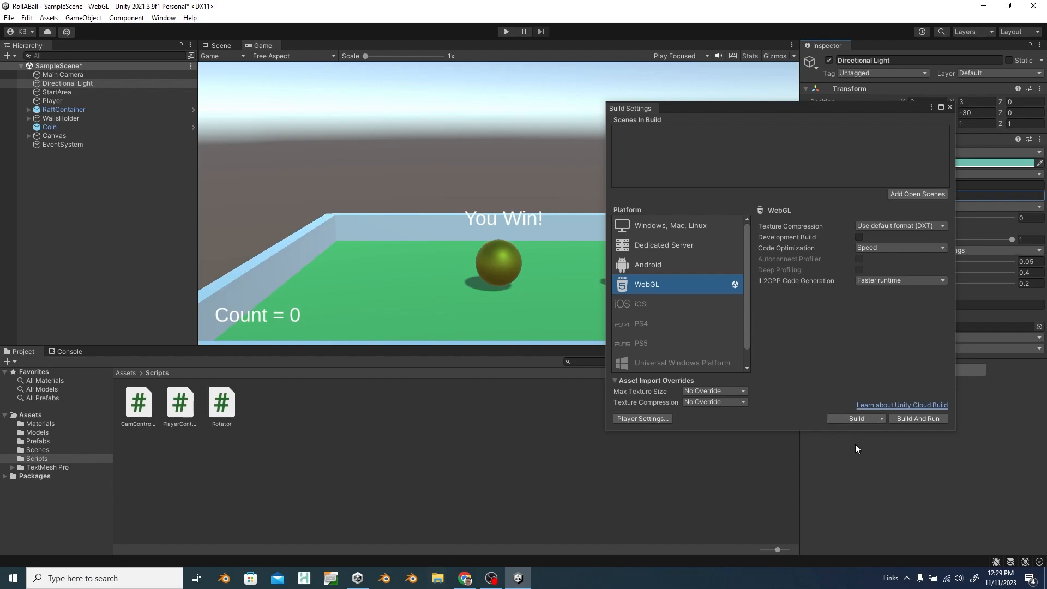
Step: Build the WebGL game into a new WebBuild2 folder and return to the GitHub upload page
click(853, 418)
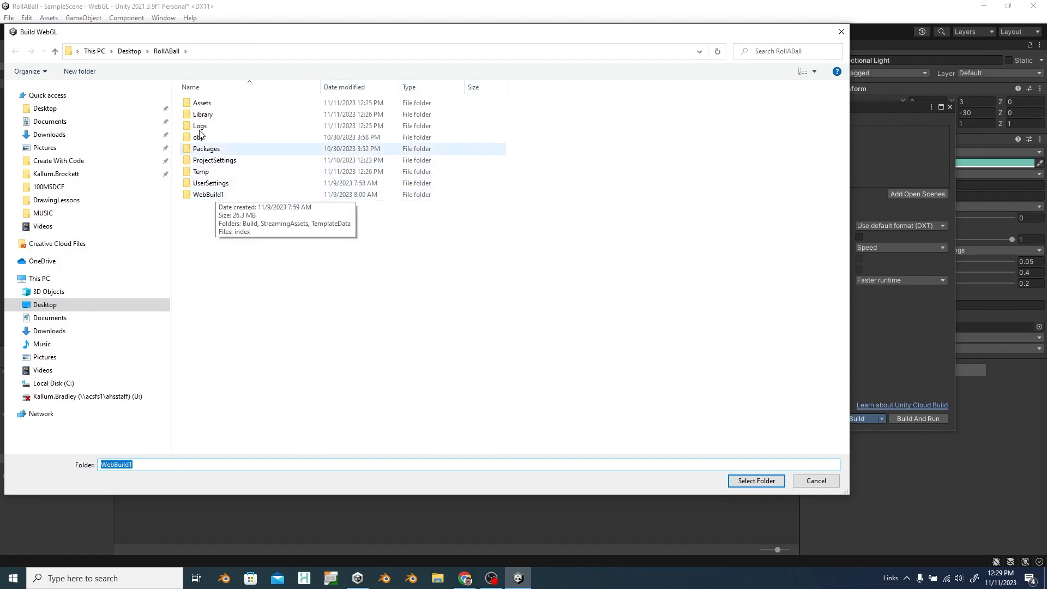
click(78, 72)
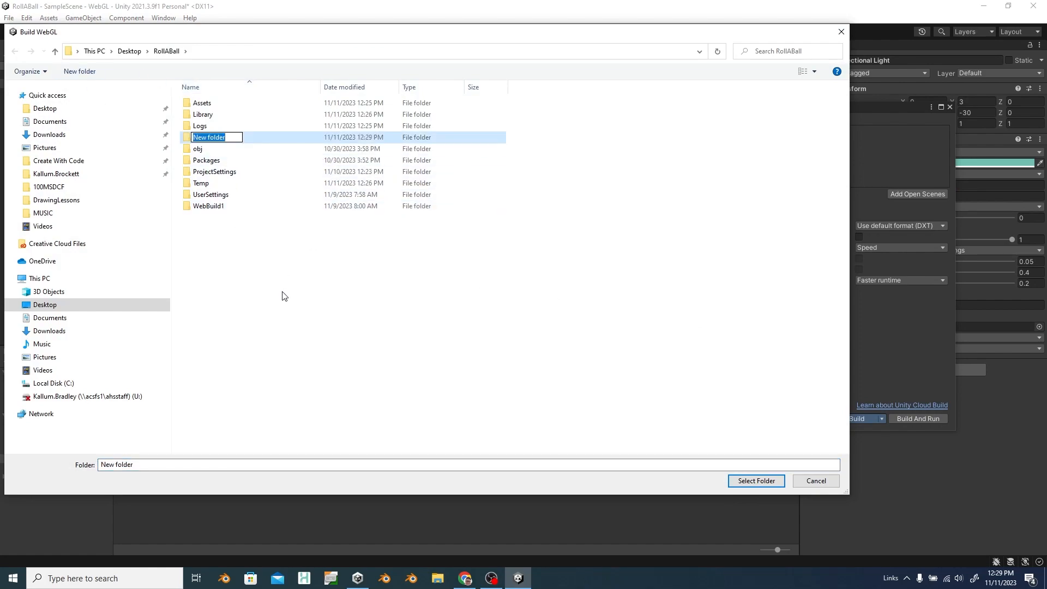
text(WebBuild2)
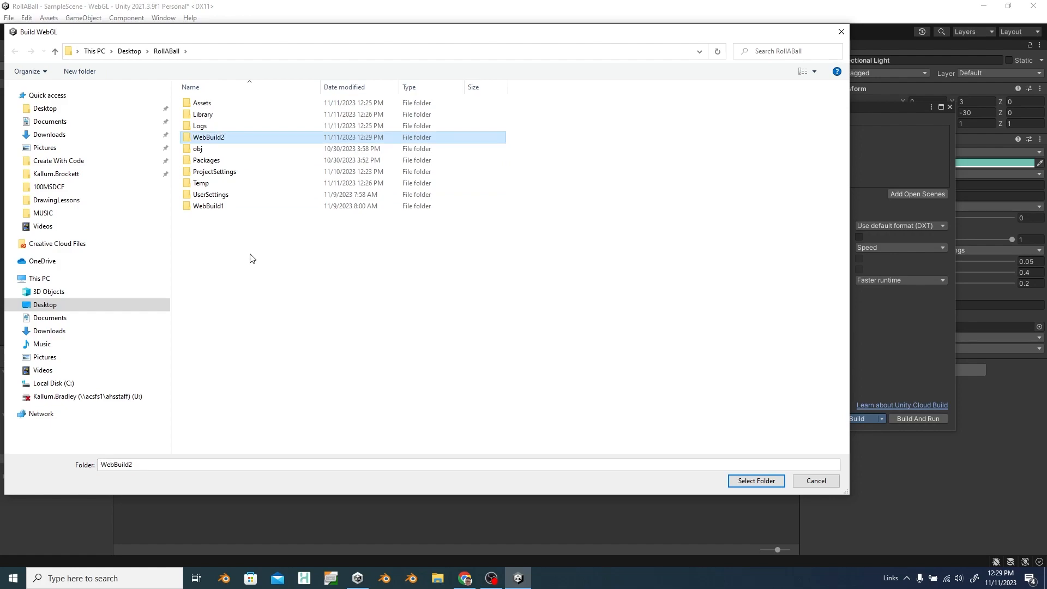
double_click(210, 137)
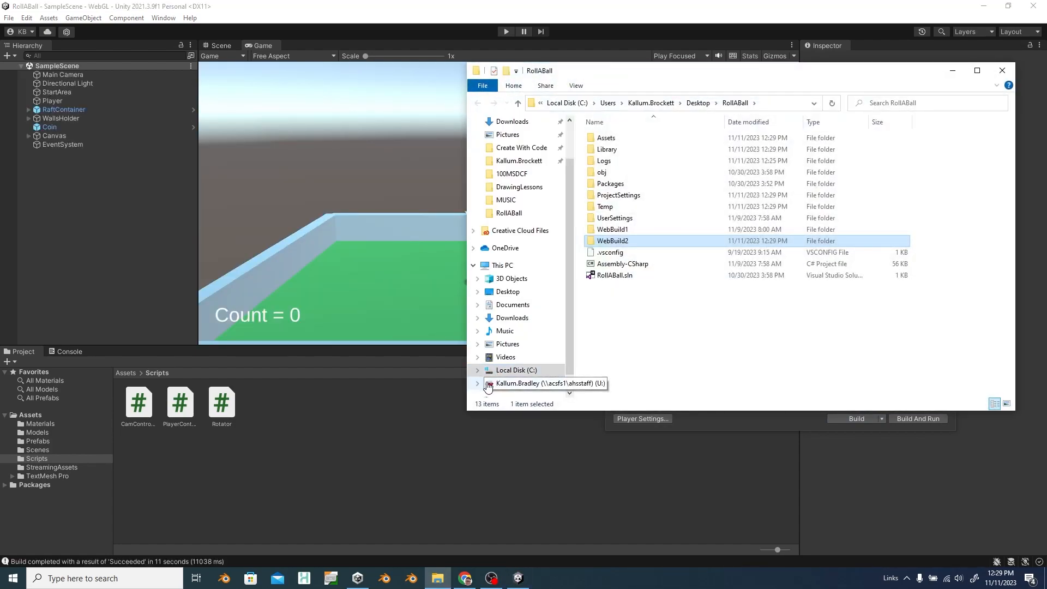
double_click(611, 240)
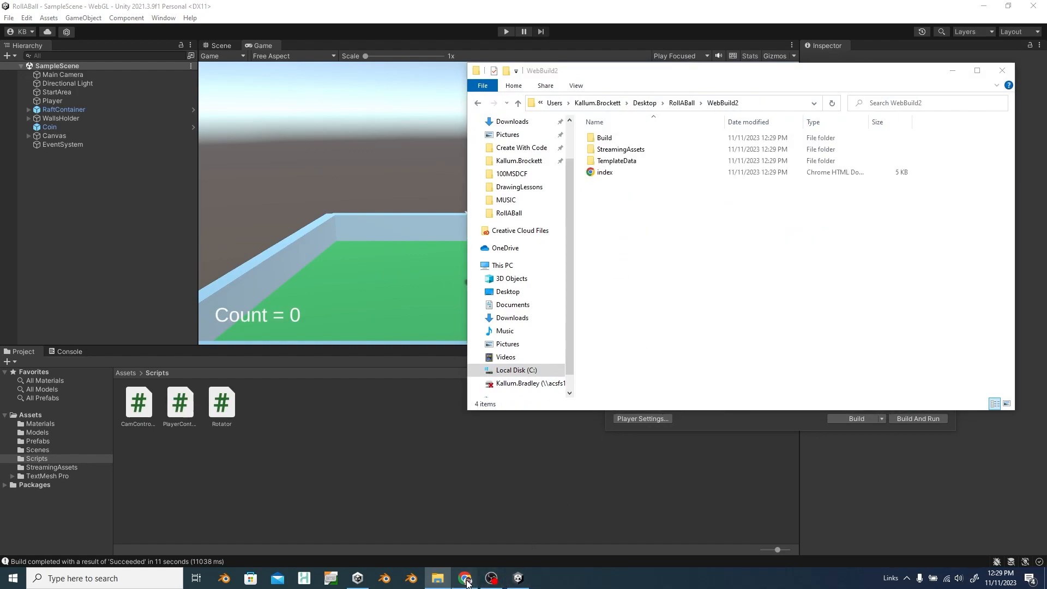
click(466, 578)
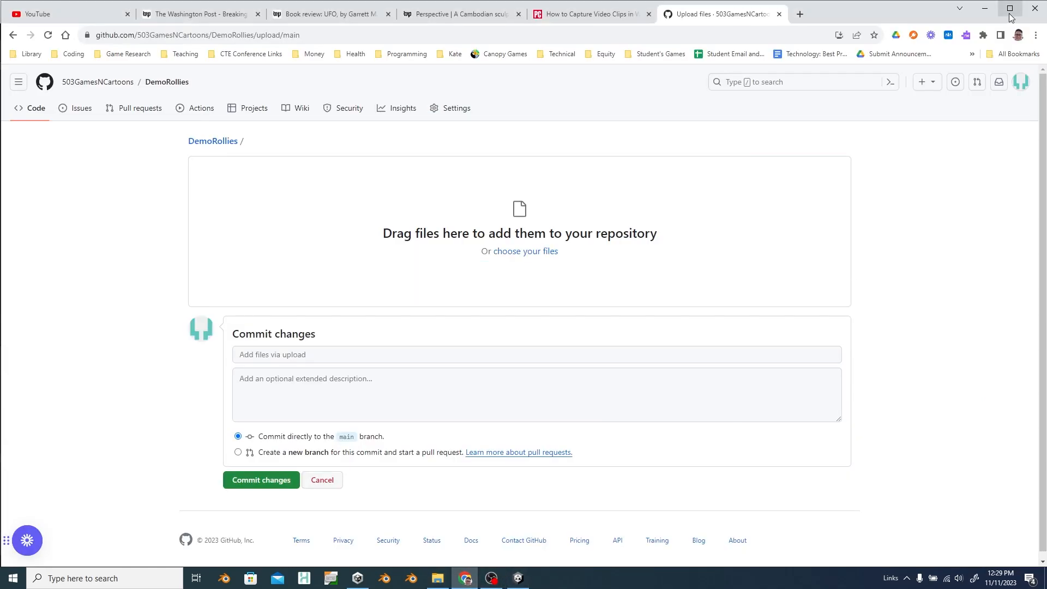
Step: Set GitHub Pages for DemoRollies to deploy from the main branch root and save
click(457, 108)
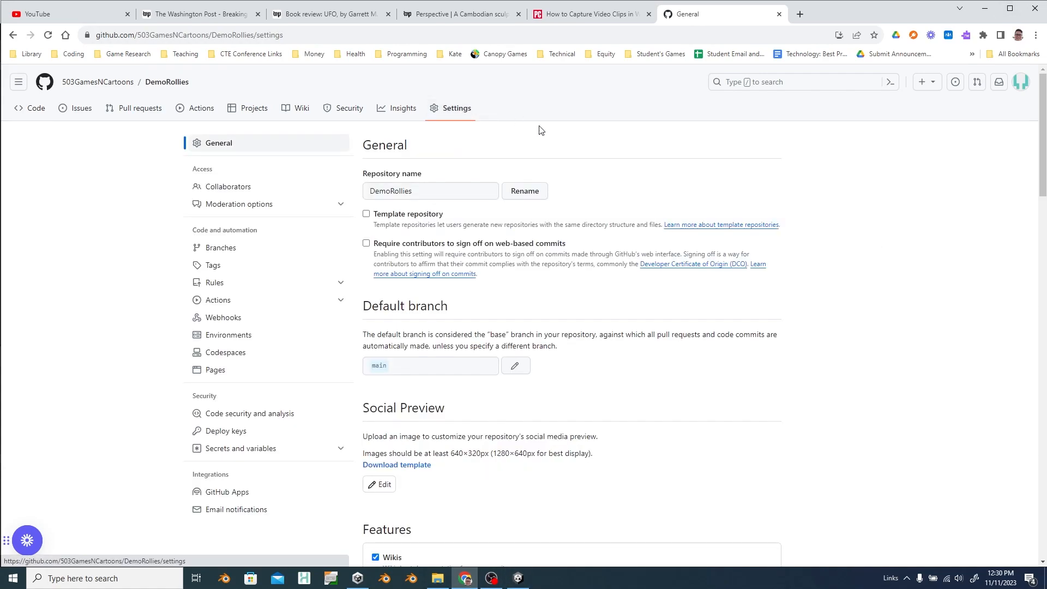
mouse_move(230, 369)
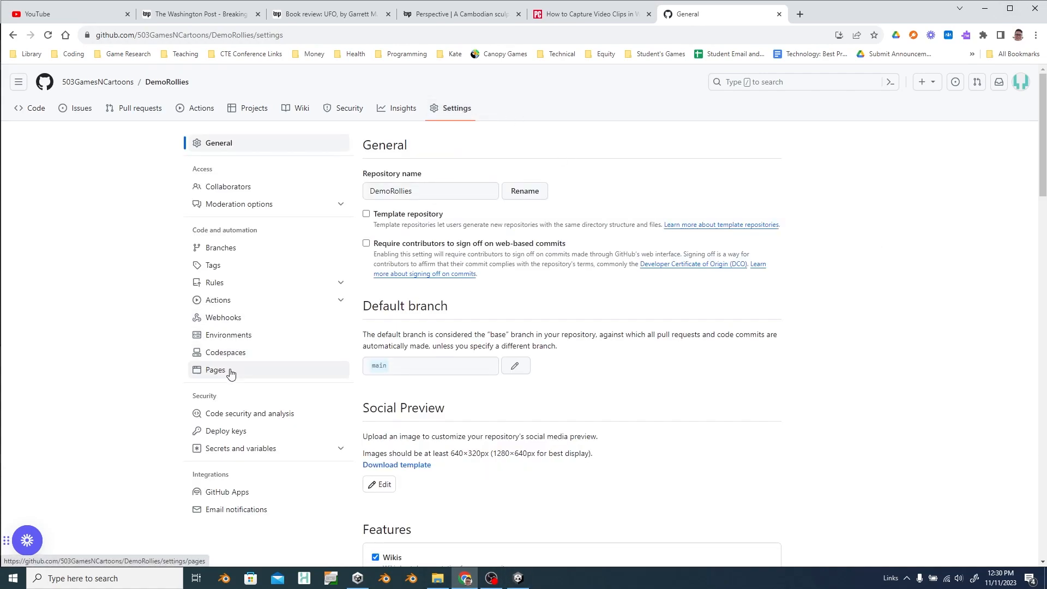
click(216, 369)
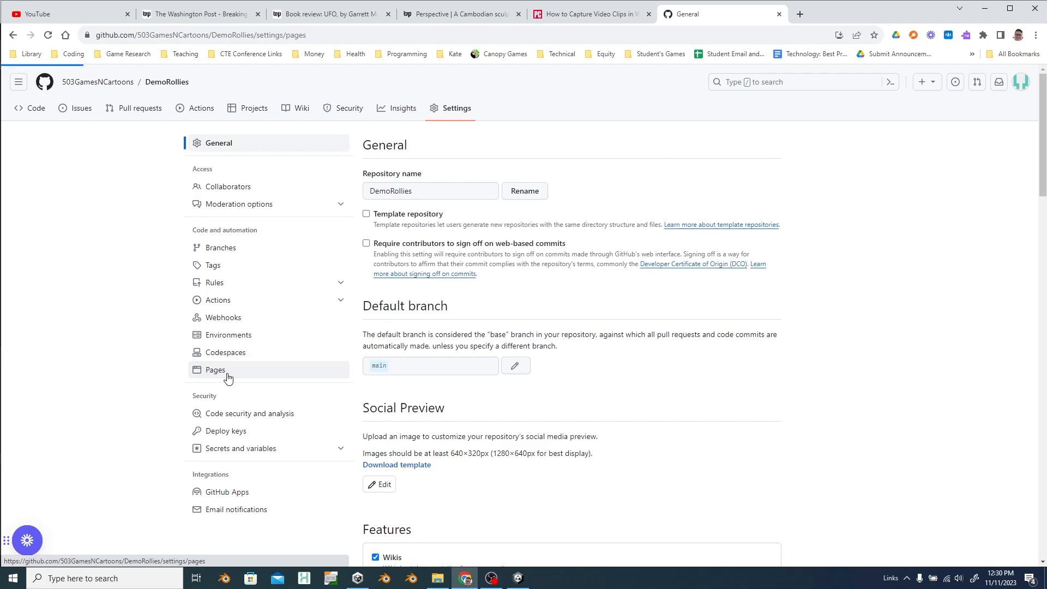
click(215, 370)
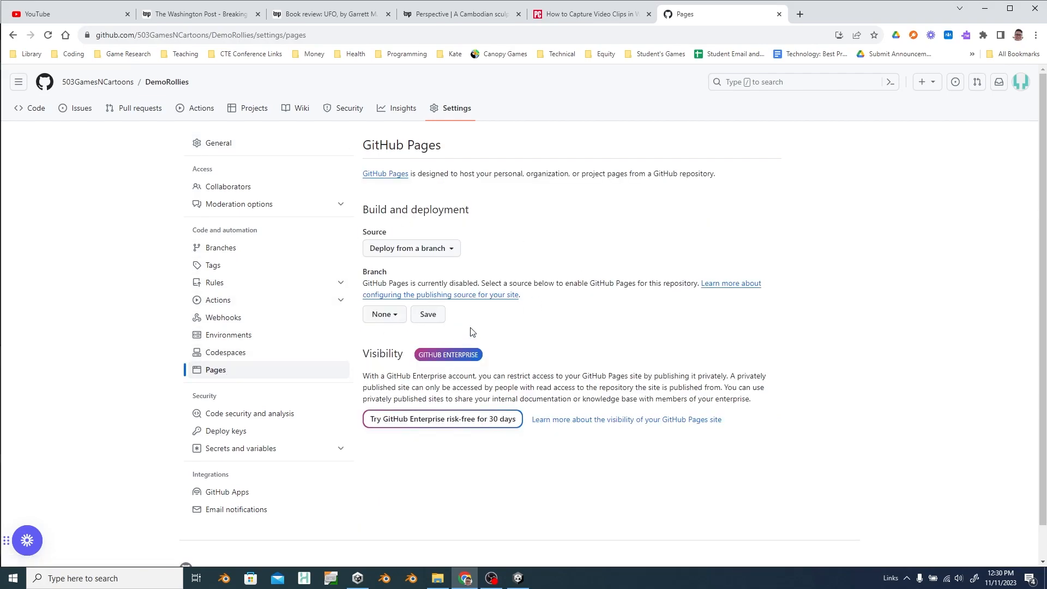
click(382, 314)
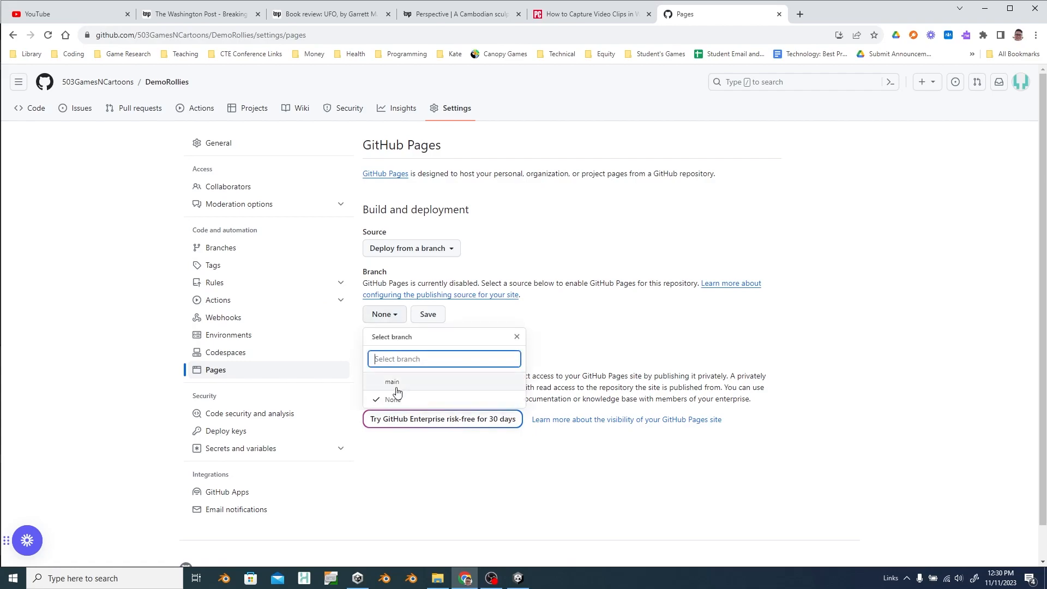
click(392, 382)
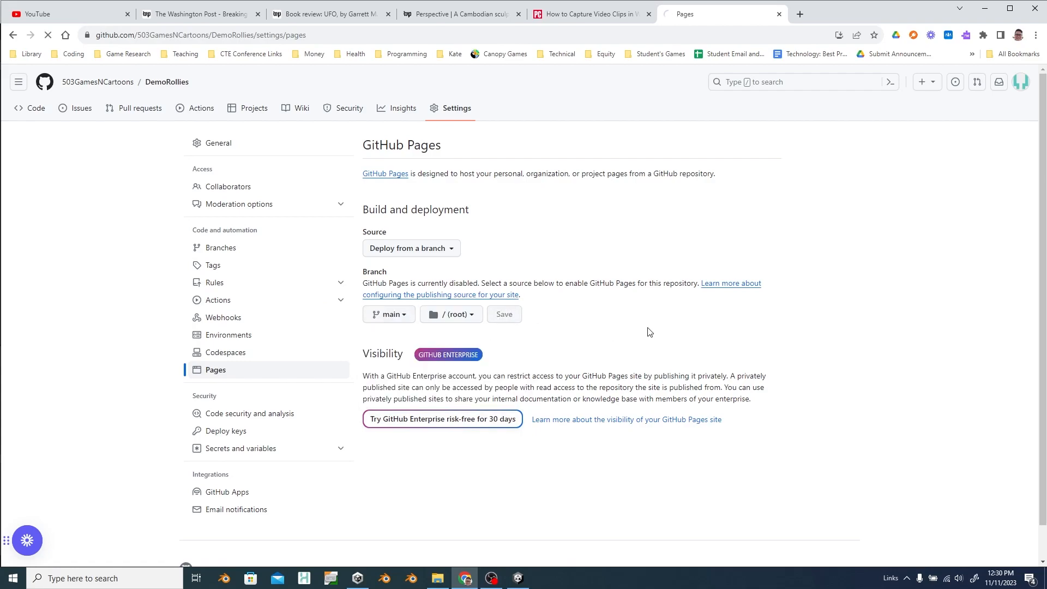
click(504, 314)
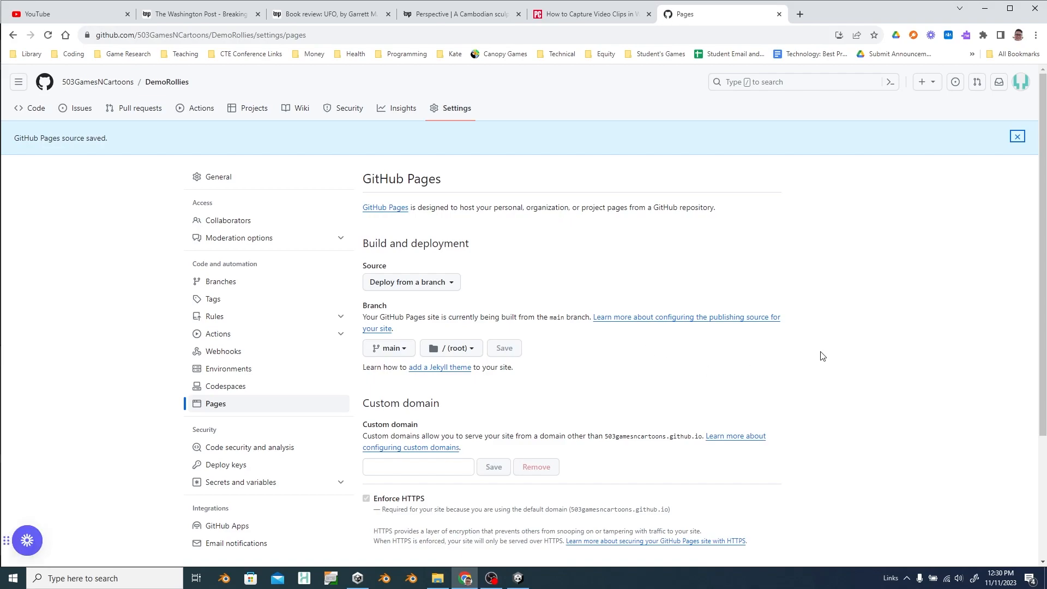
mouse_move(844, 353)
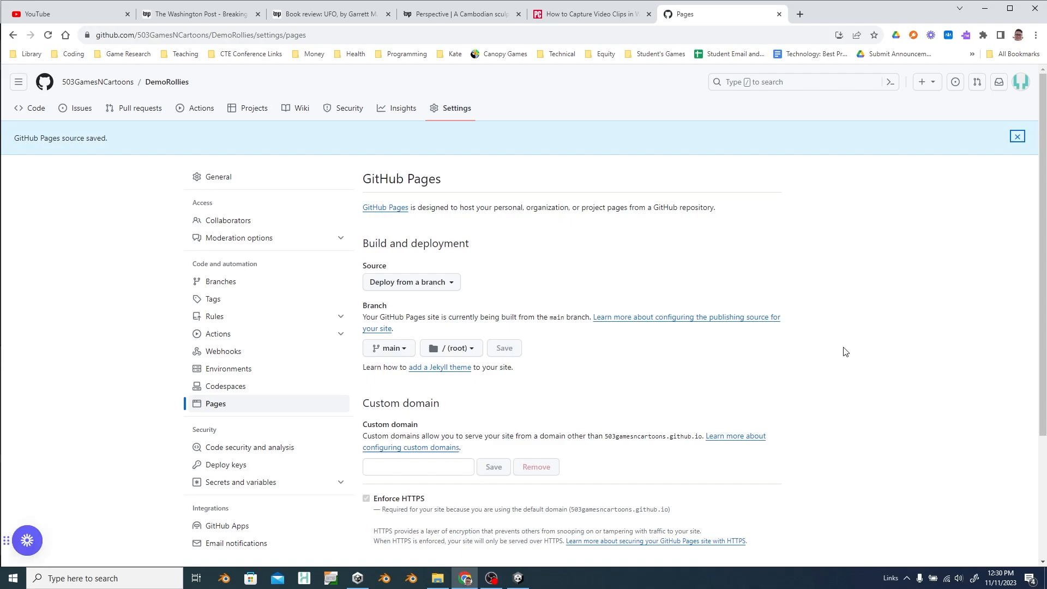
Step: Return from Pages settings to the repository's code overview
scroll(down, 3)
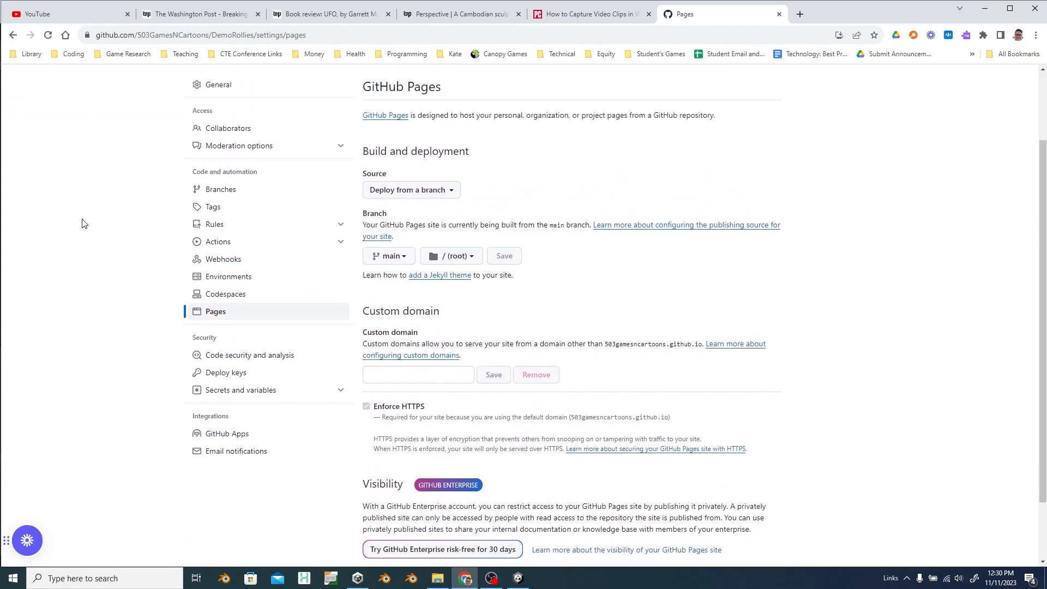
click(503, 255)
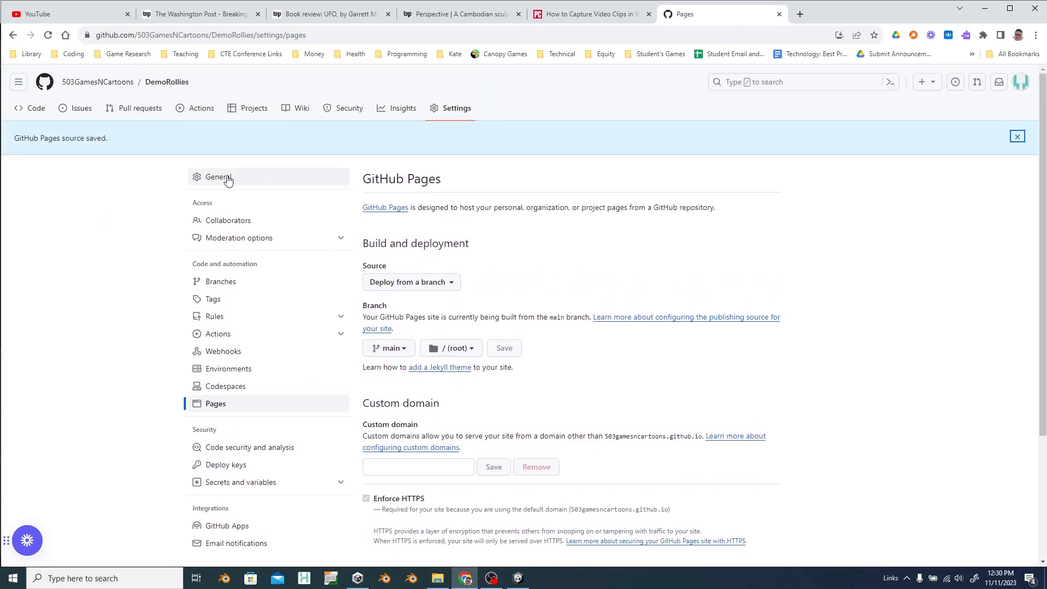
click(218, 177)
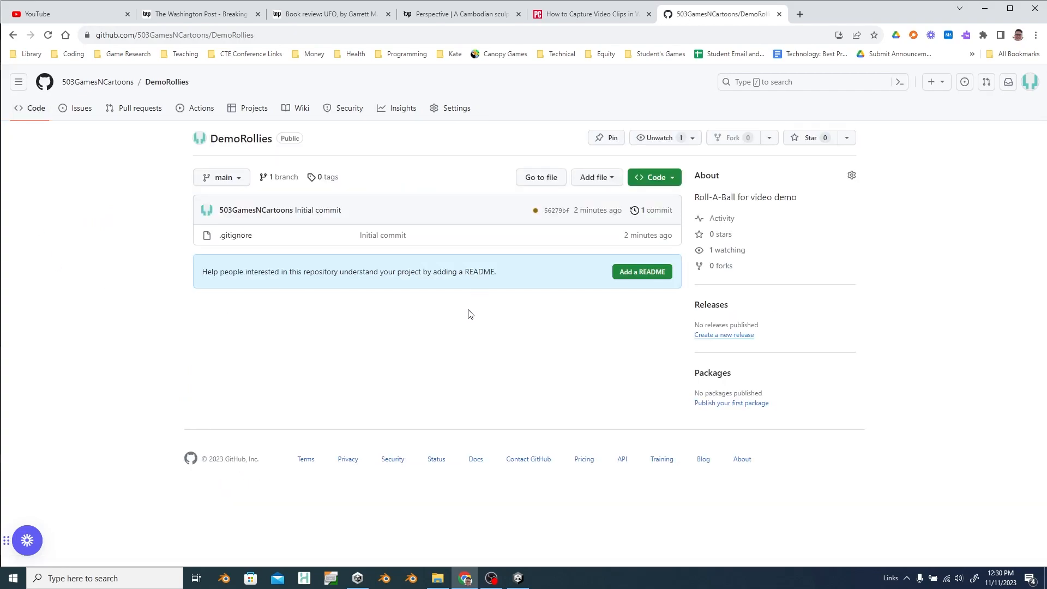
mouse_move(543, 284)
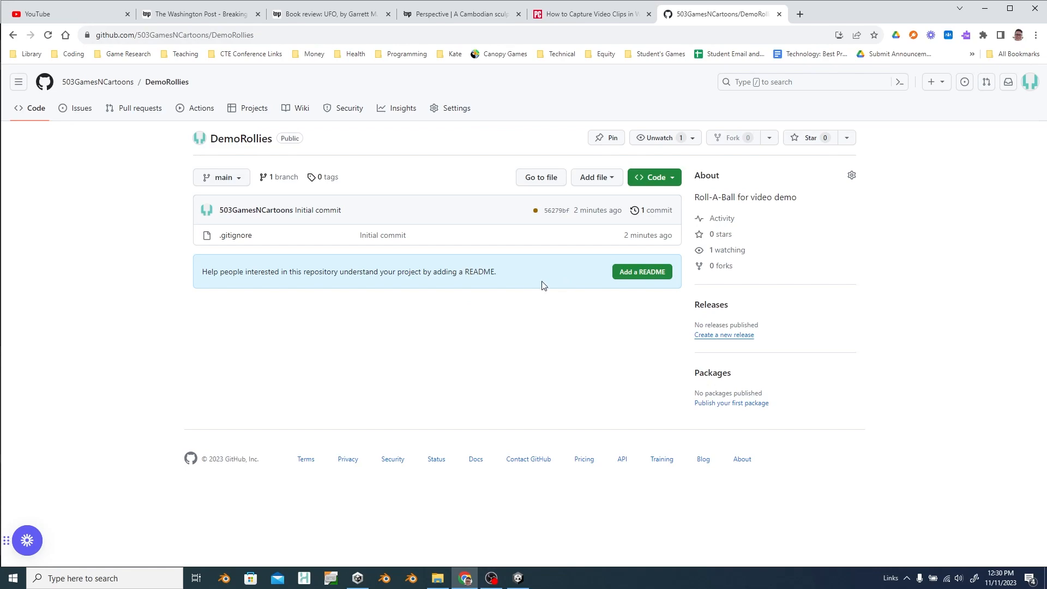
mouse_move(242, 139)
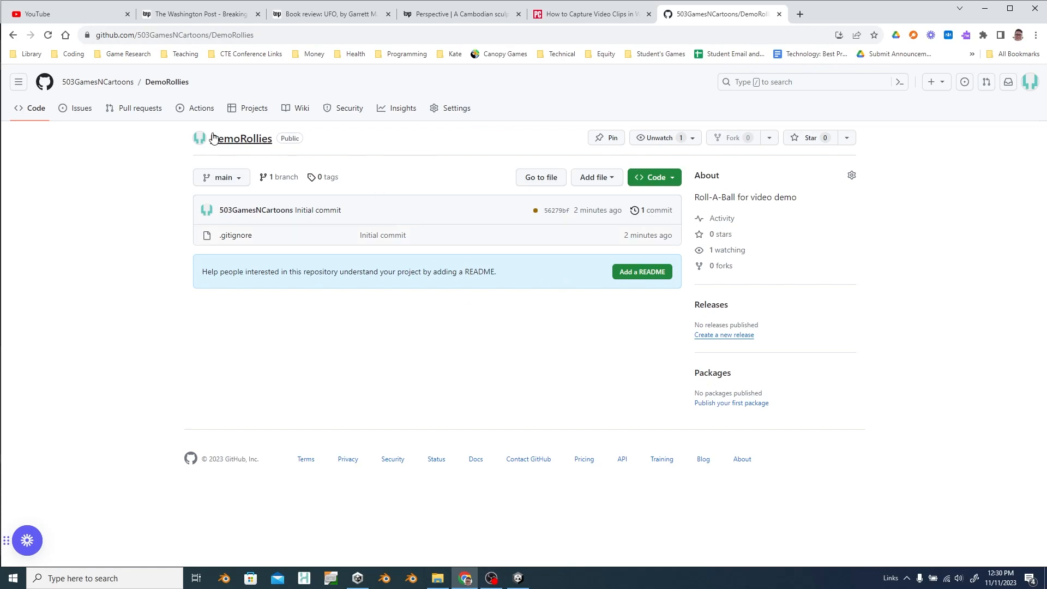
mouse_move(262, 217)
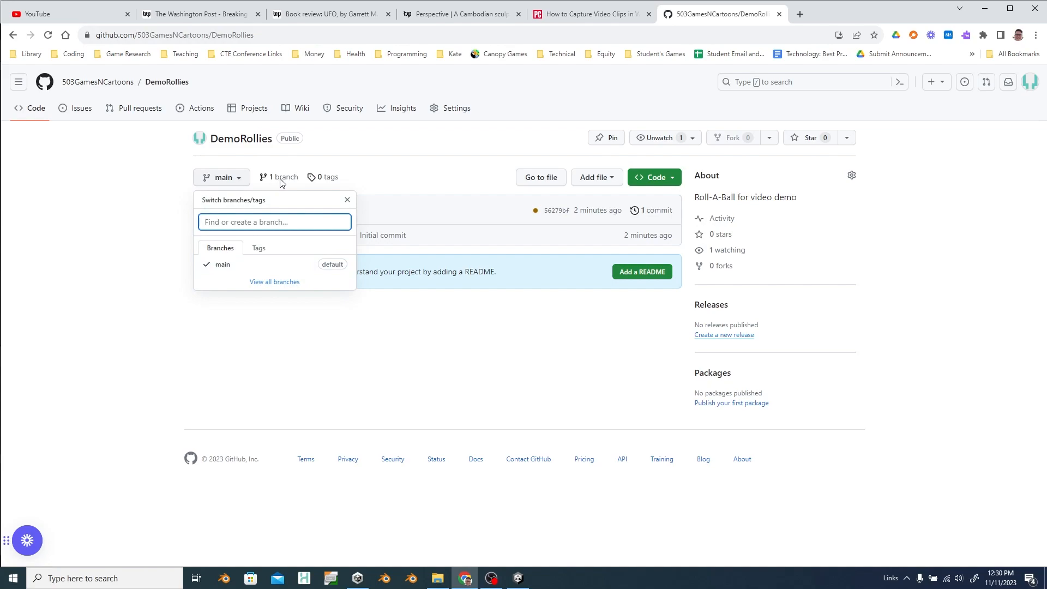
Step: View all branches, return to the file overview and show the Add file options
click(275, 281)
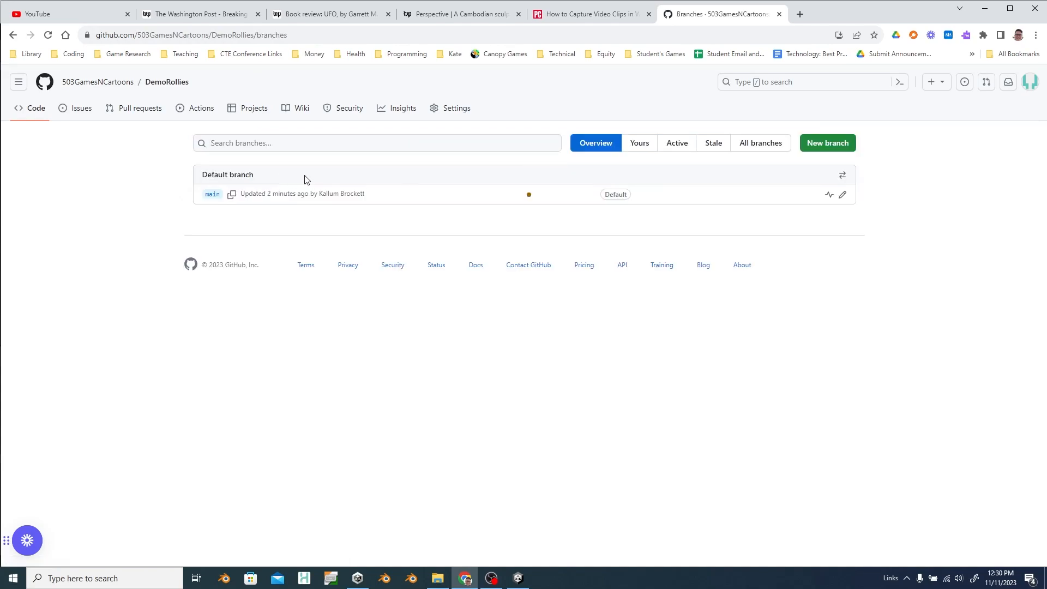
mouse_move(36, 108)
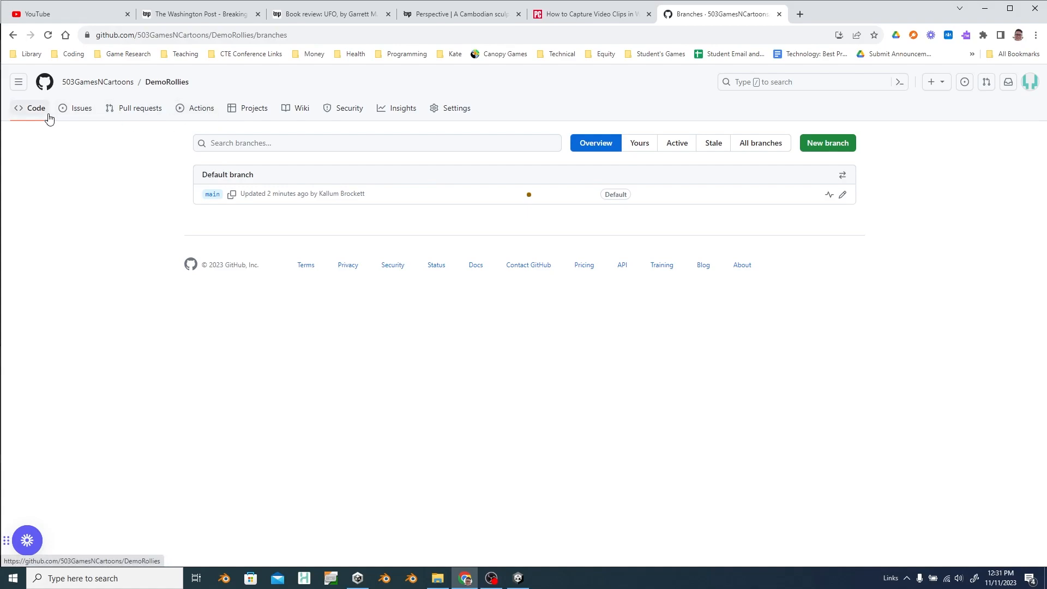
click(35, 108)
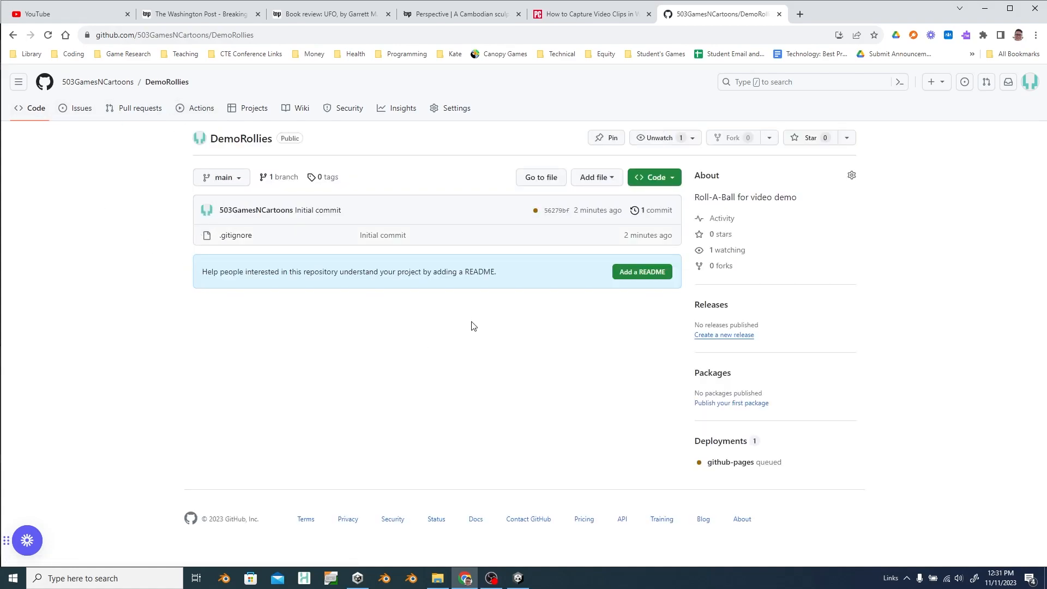
click(594, 176)
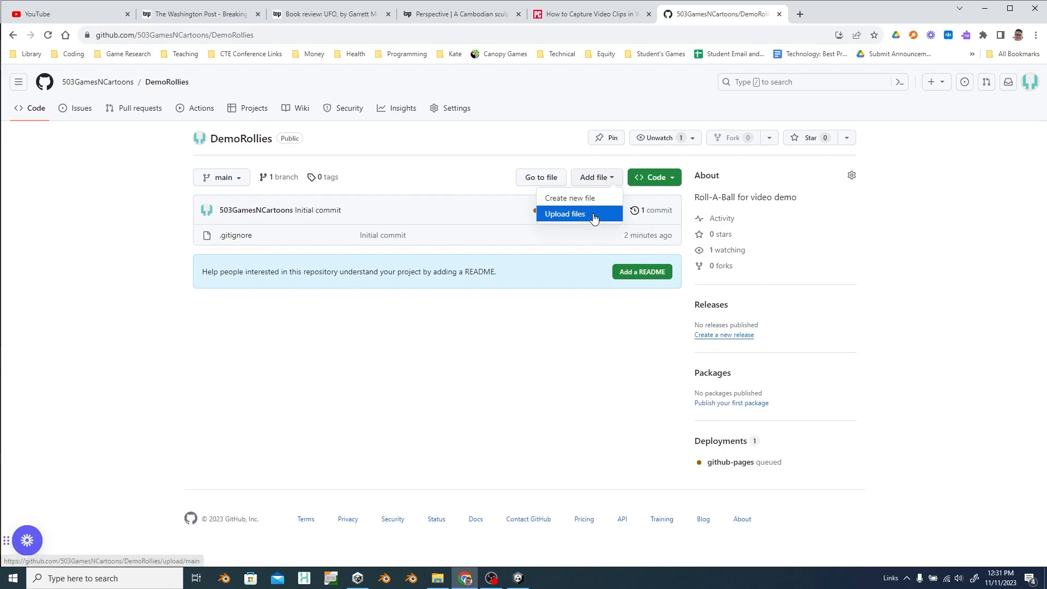
Step: Upload the WebGL build files and commit them with message 'Initial Commit'
click(564, 215)
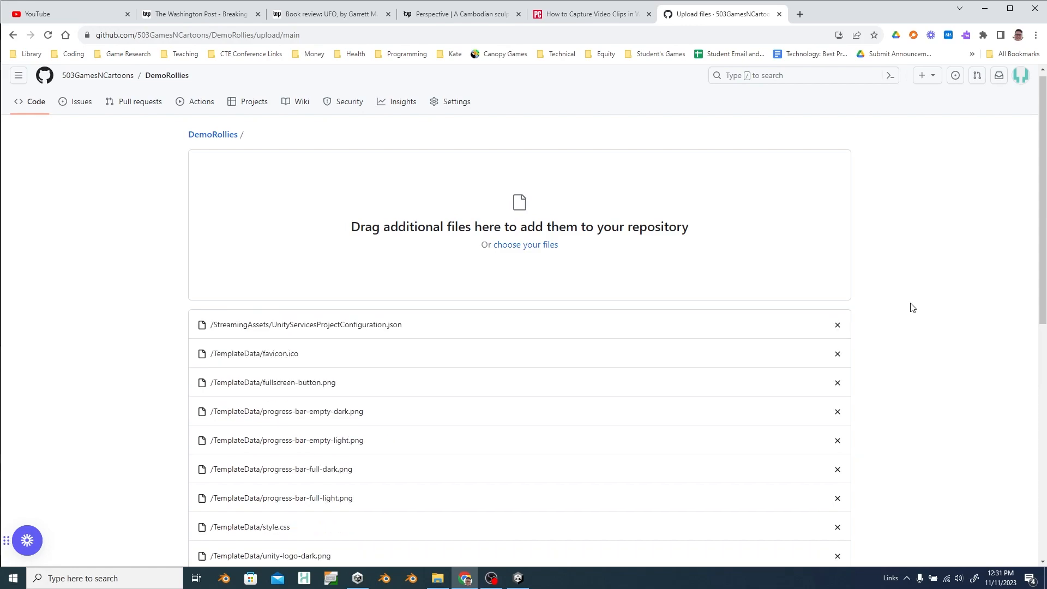
scroll(down, 3)
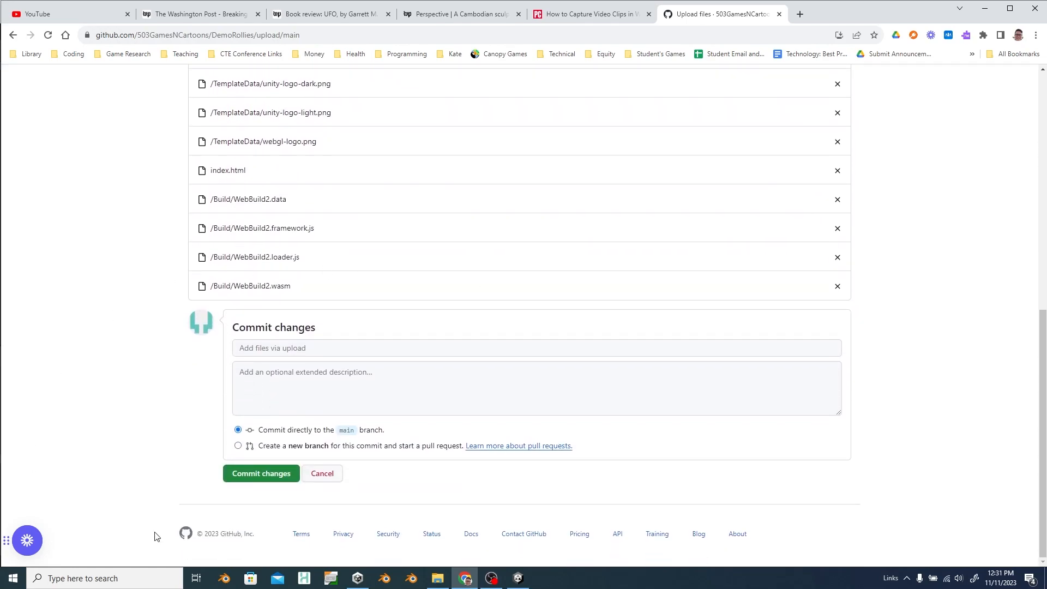
text(Initial Commit)
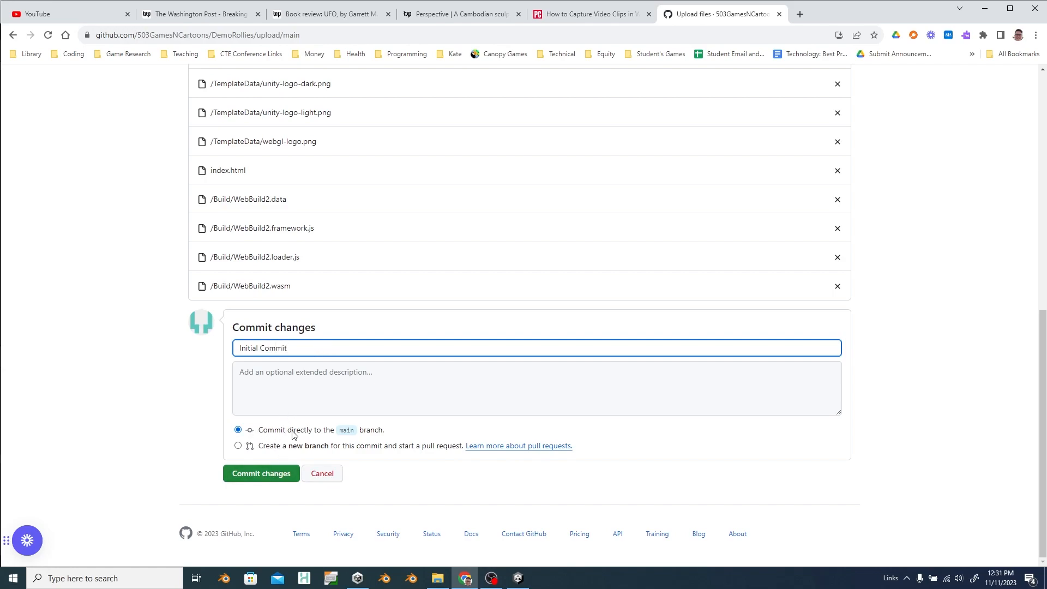
click(260, 472)
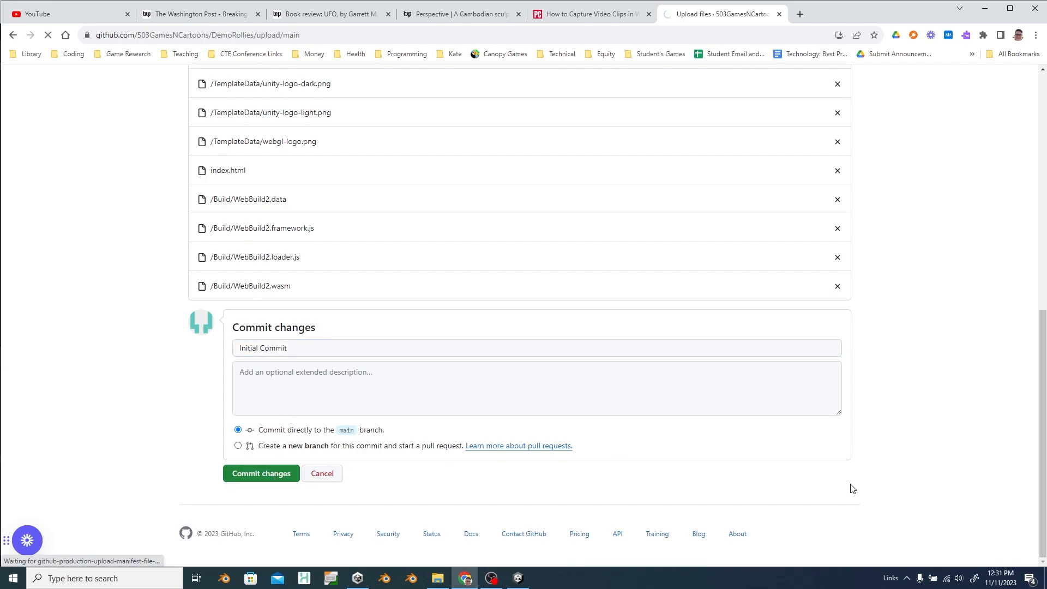
click(260, 472)
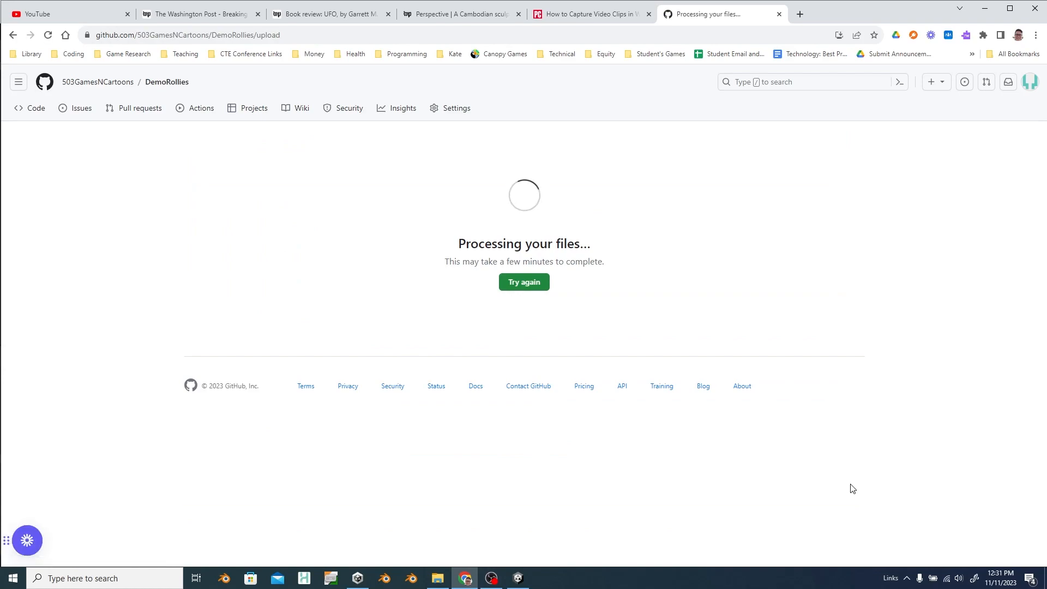
click(523, 281)
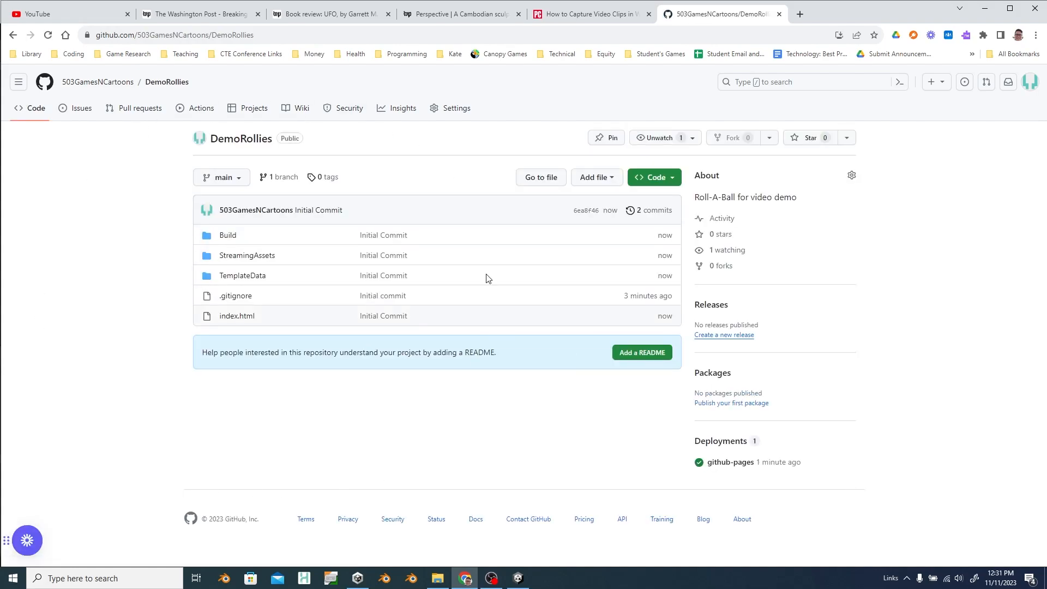
mouse_move(236, 316)
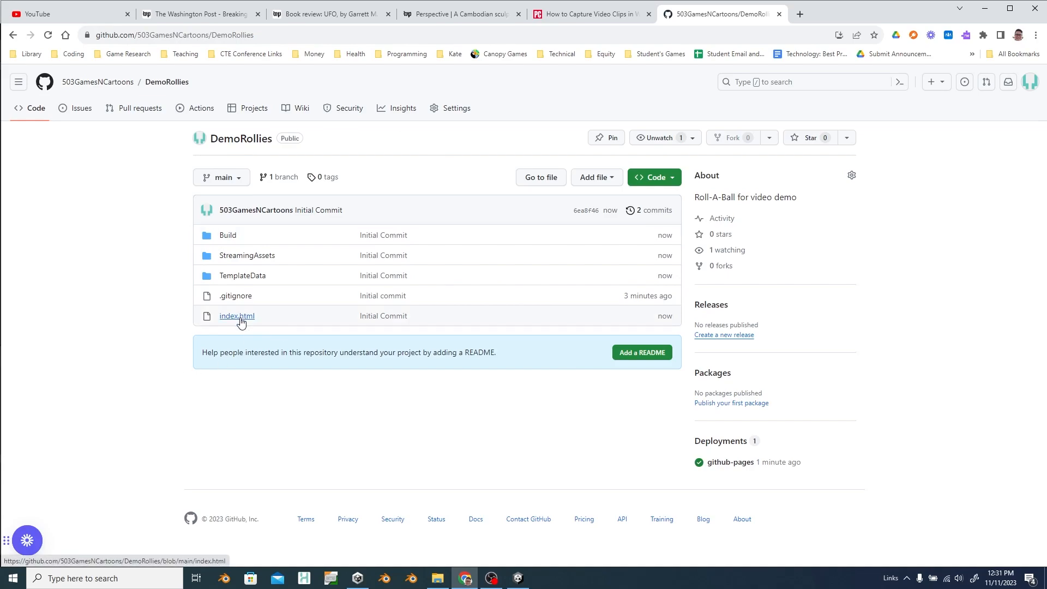
Step: View the committed index.html showing the Unity WebGL player markup
click(236, 316)
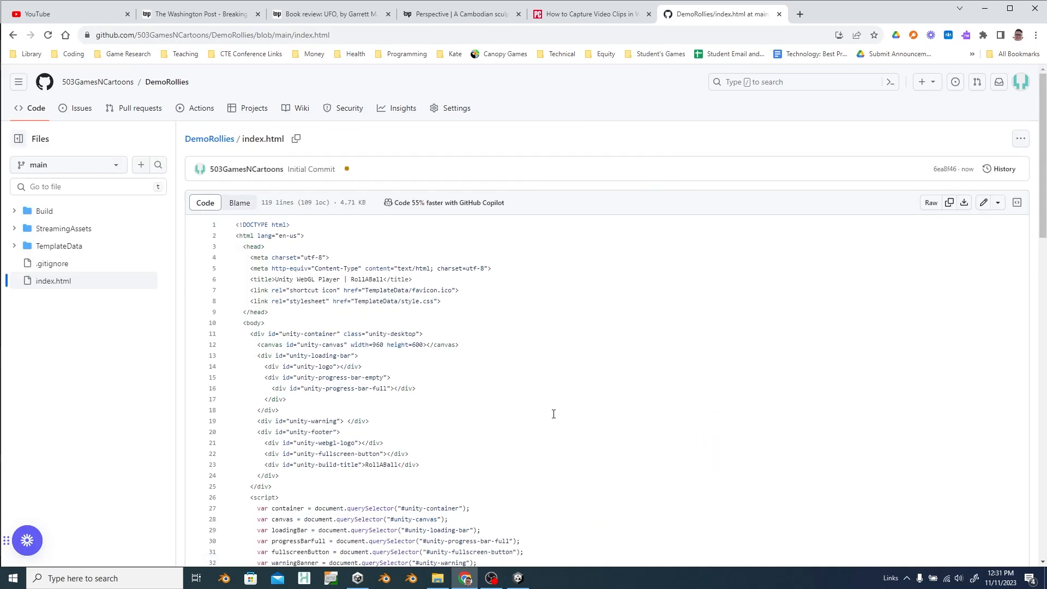
scroll(down, 3)
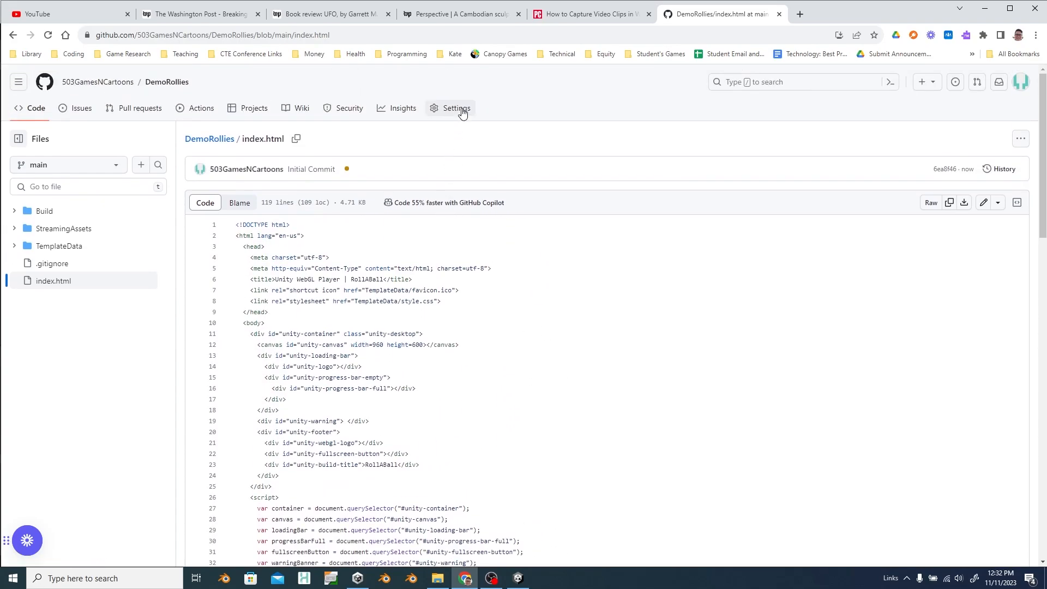
Step: View the DemoRollies Pages settings showing the site live at its github.io address
click(456, 108)
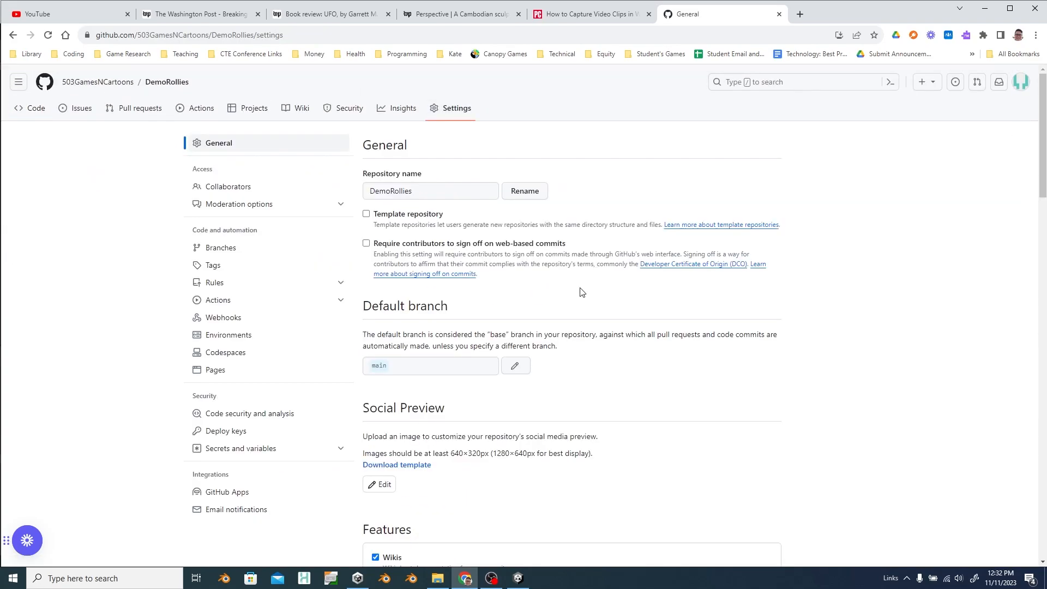
mouse_move(617, 308)
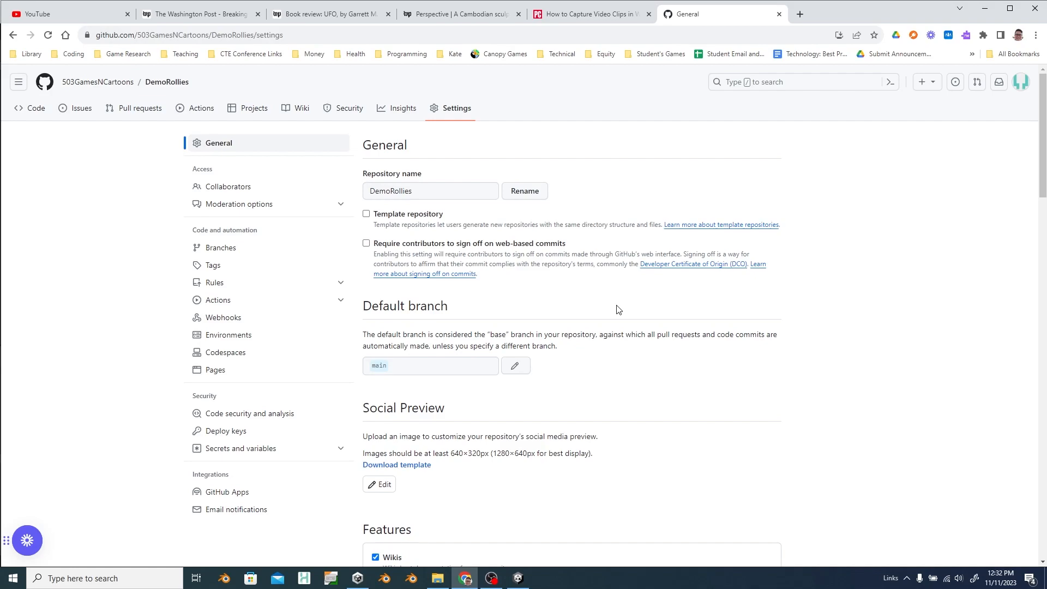
click(215, 369)
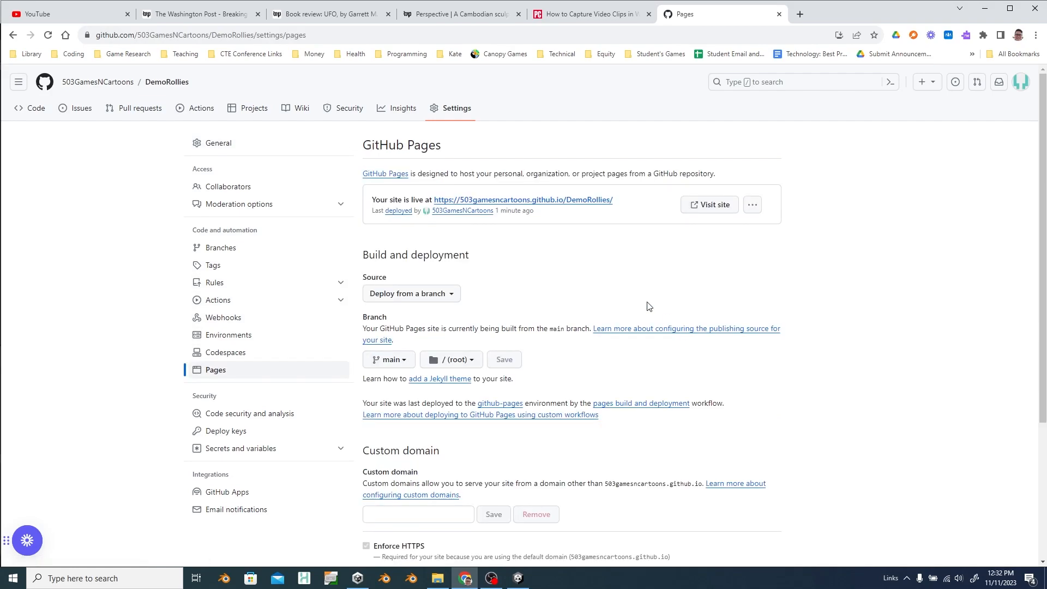